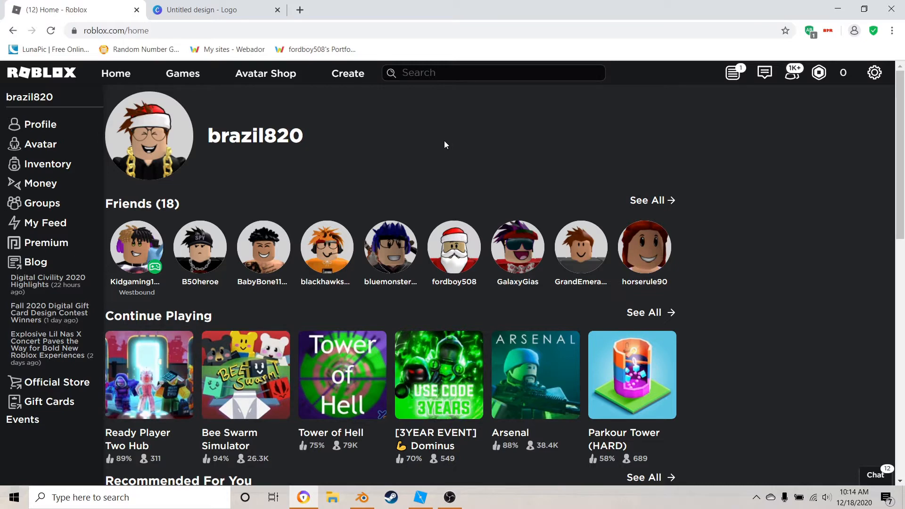
{"action": "mouse_move", "coordinate": [336, 166]}
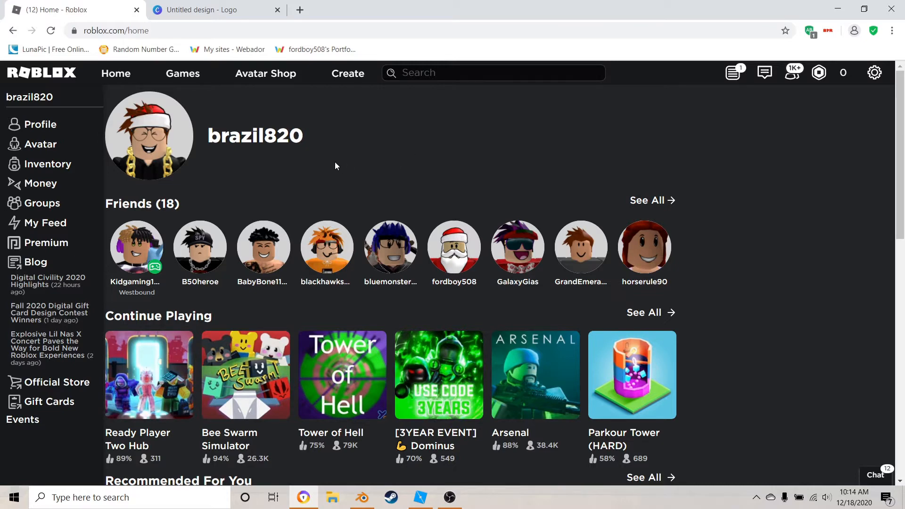
{"action": "mouse_move", "coordinate": [446, 158]}
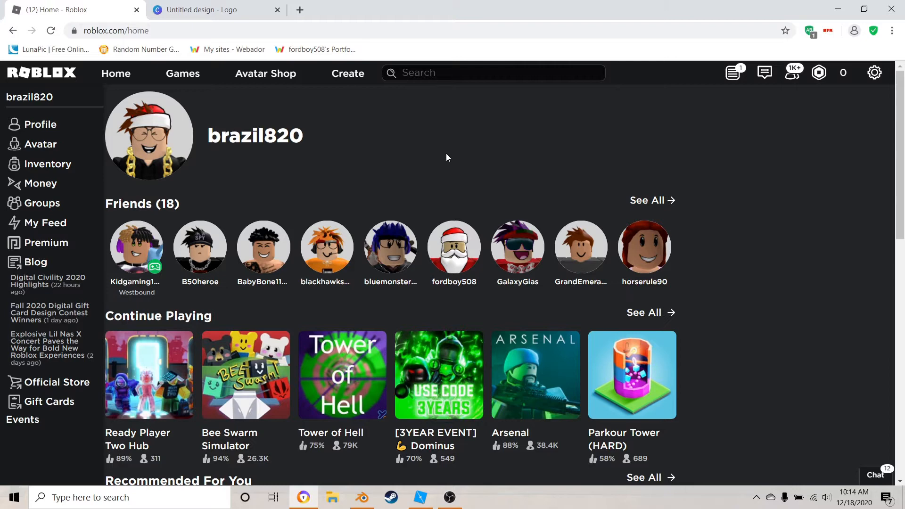
{"action": "mouse_move", "coordinate": [422, 177]}
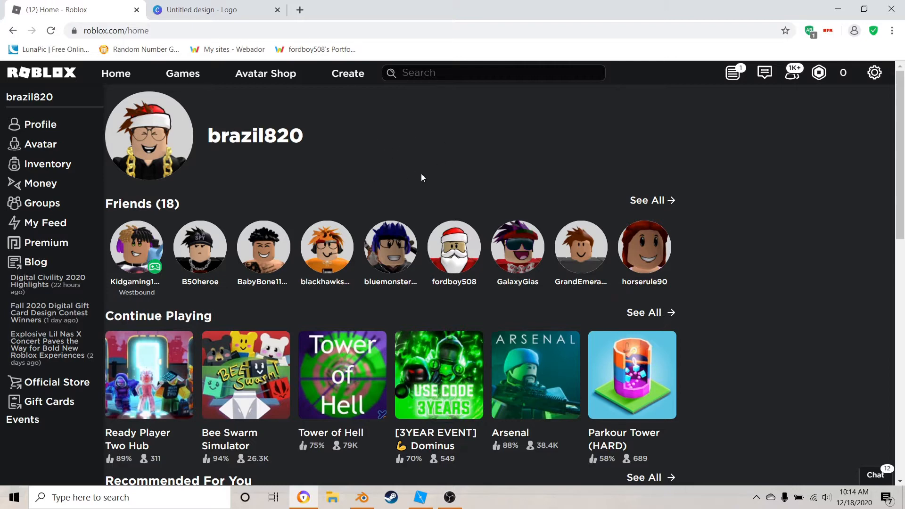
{"action": "mouse_move", "coordinate": [392, 137]}
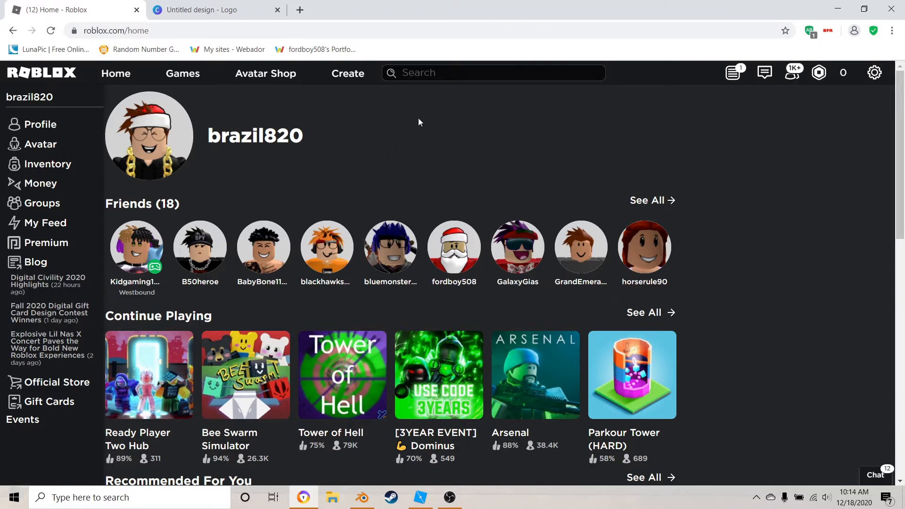
{"action": "mouse_move", "coordinate": [357, 180]}
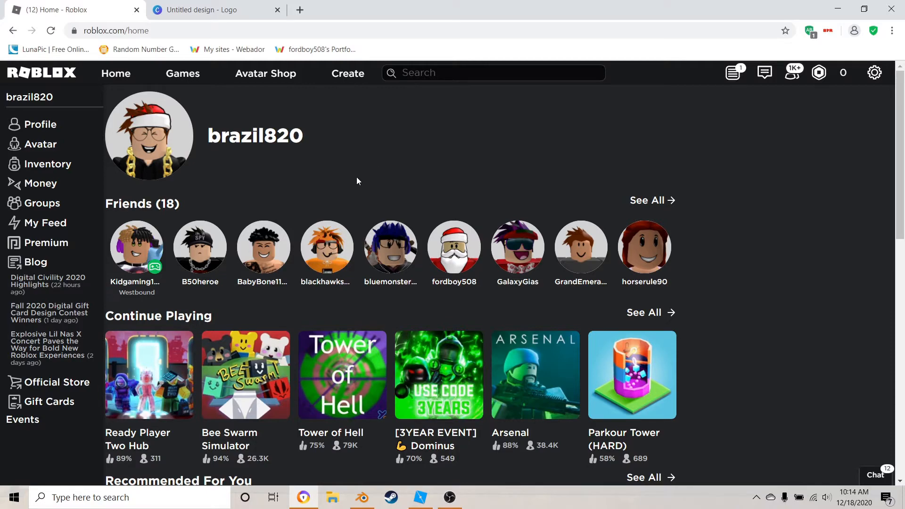
{"action": "mouse_move", "coordinate": [807, 151]}
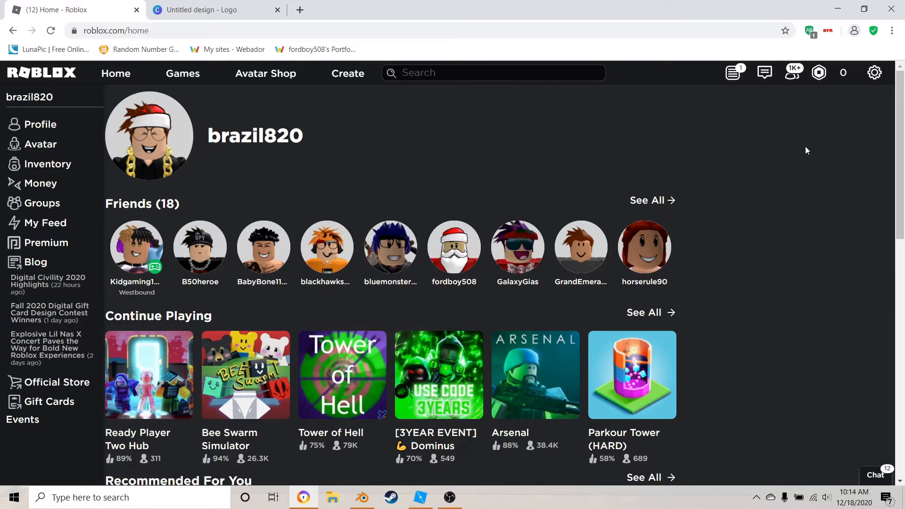
Bring the headphones project forward and switch the second view to an Image Editor
{"action": "scroll", "scroll_direction": "down", "scroll_amount": 3}
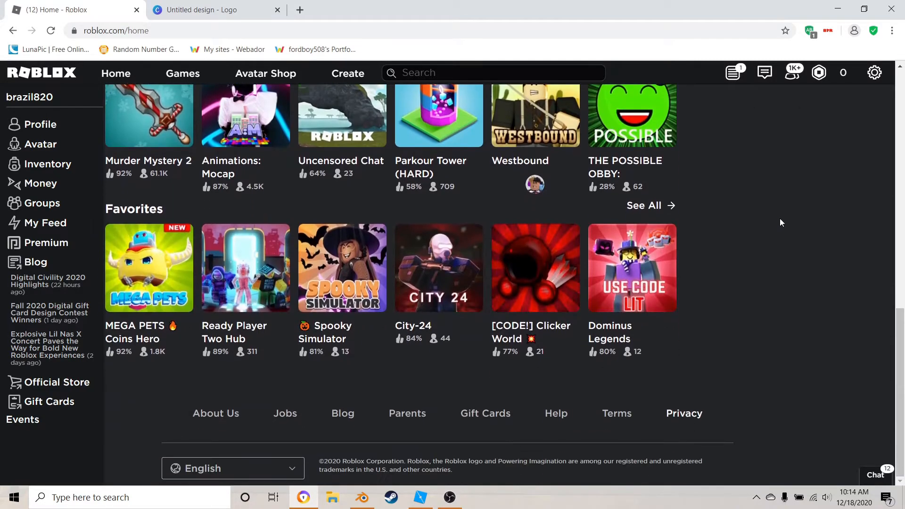
{"action": "scroll", "scroll_direction": "up", "scroll_amount": 3}
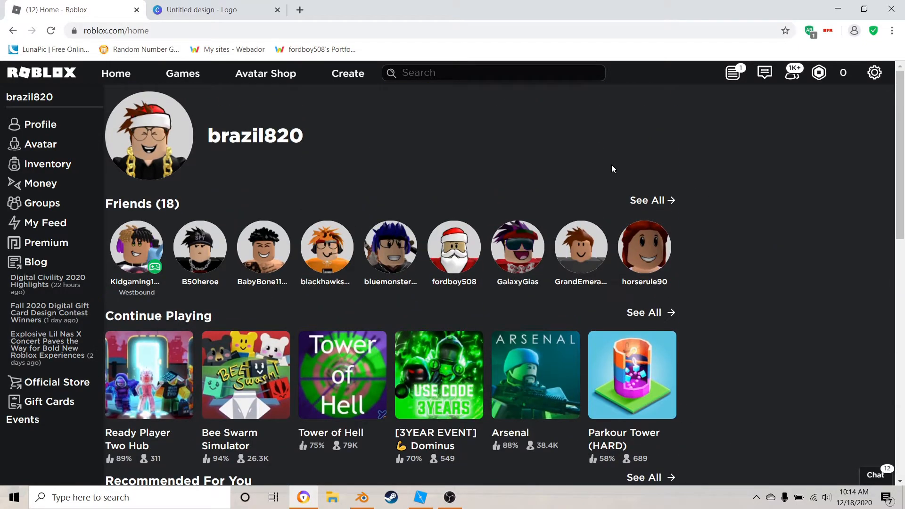
{"action": "mouse_move", "coordinate": [688, 159]}
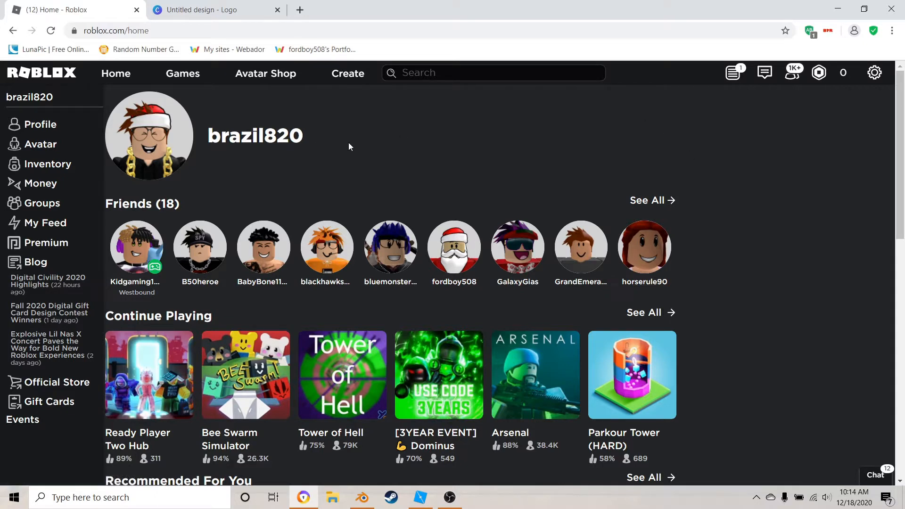
{"action": "mouse_move", "coordinate": [362, 497]}
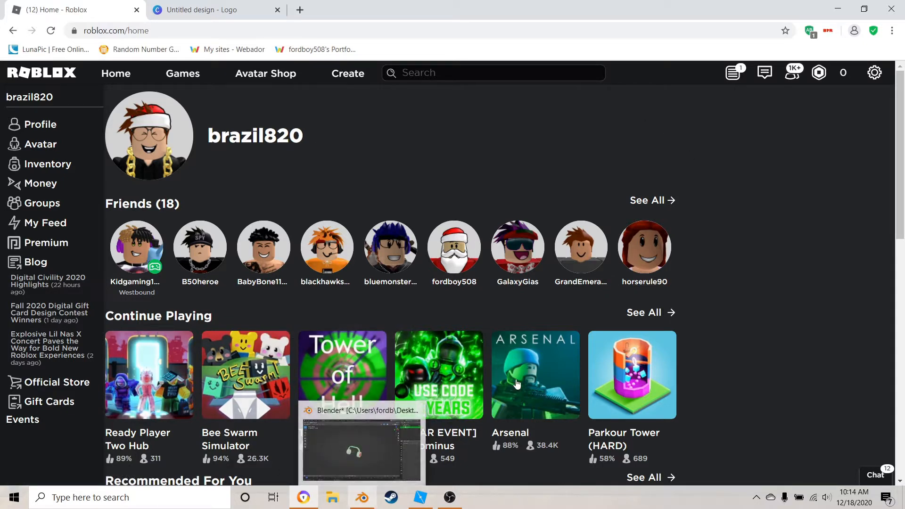
{"action": "mouse_move", "coordinate": [391, 127]}
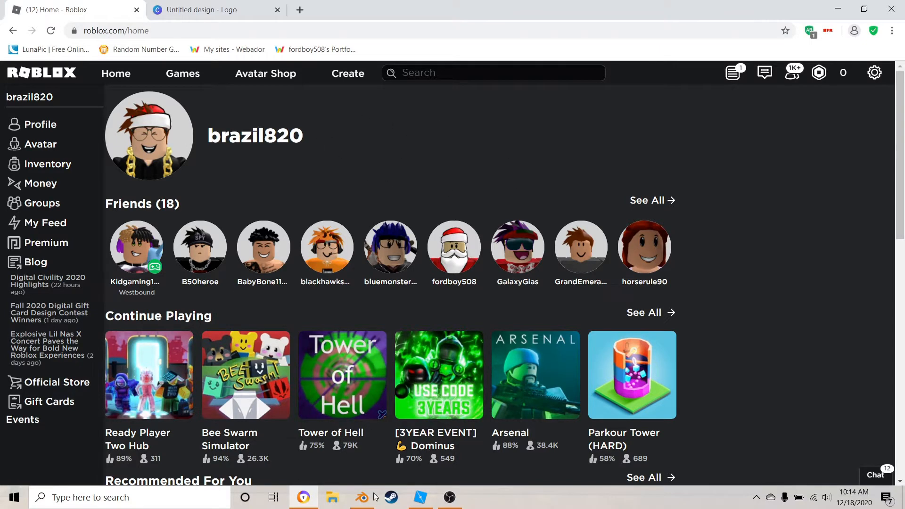
{"action": "left_click", "coordinate": [362, 497]}
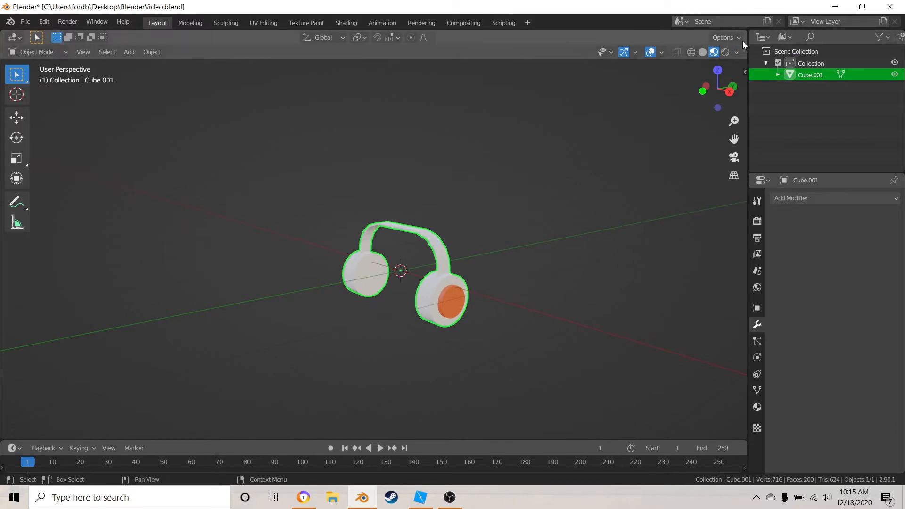
{"action": "mouse_move", "coordinate": [748, 29]}
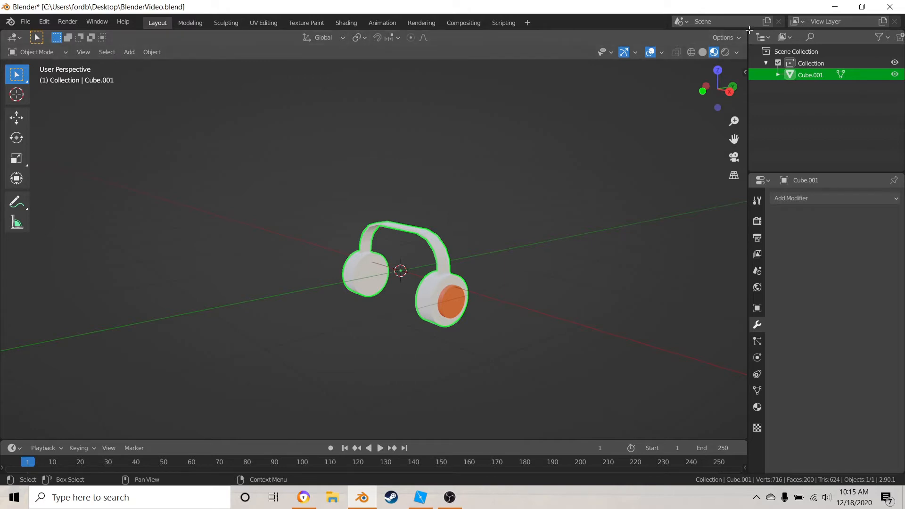
{"action": "mouse_move", "coordinate": [748, 32]}
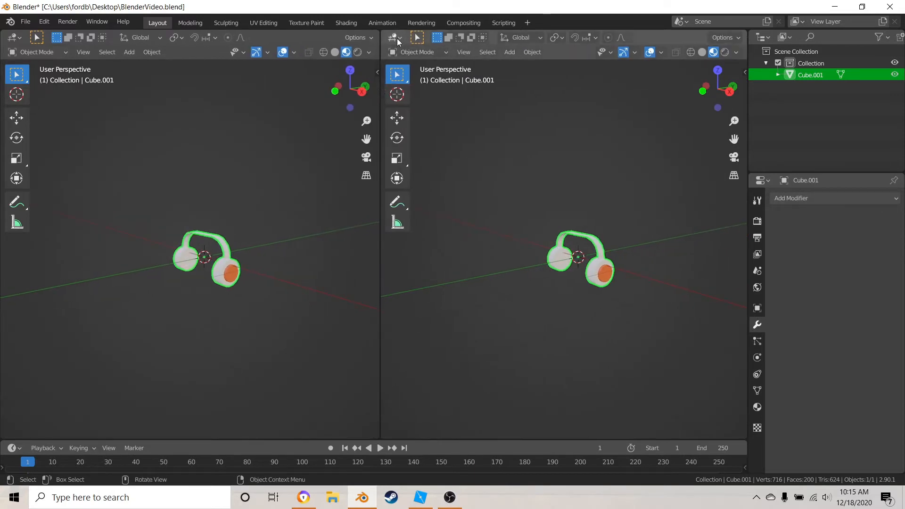
{"action": "left_click", "coordinate": [395, 37]}
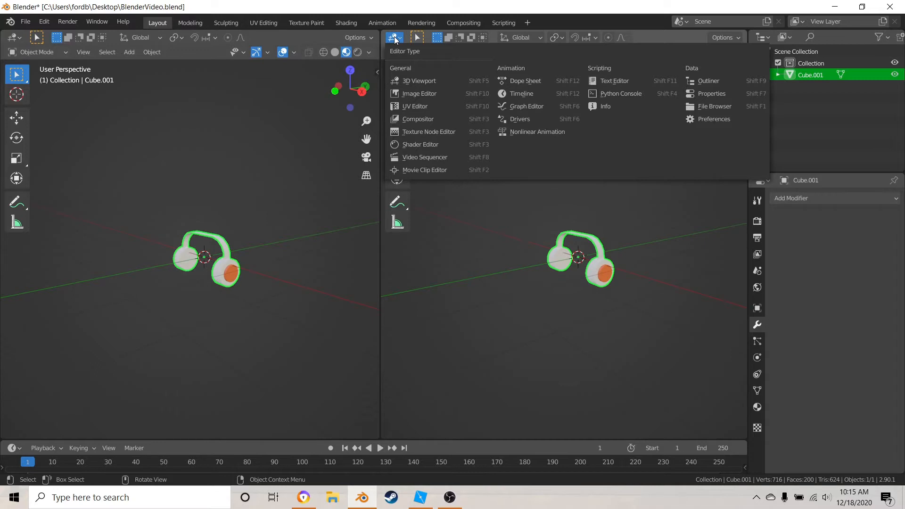
{"action": "mouse_move", "coordinate": [424, 157]}
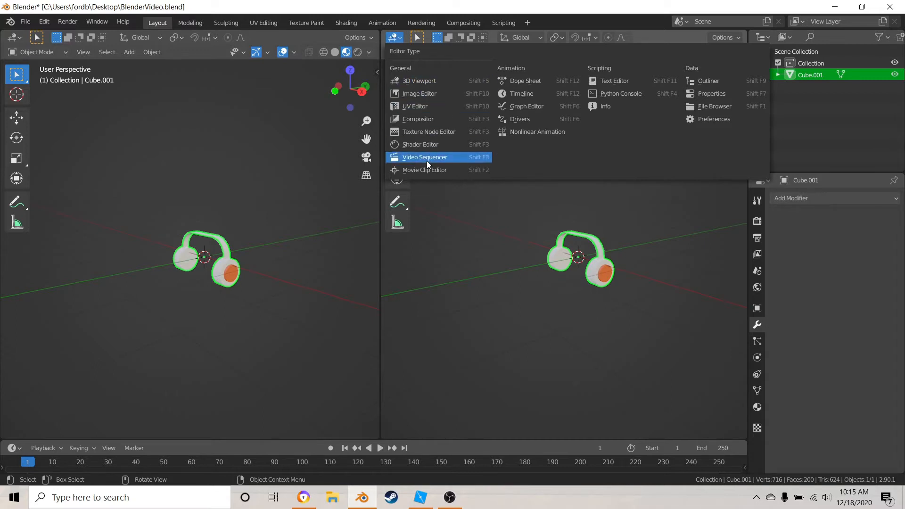
{"action": "mouse_move", "coordinate": [419, 80]}
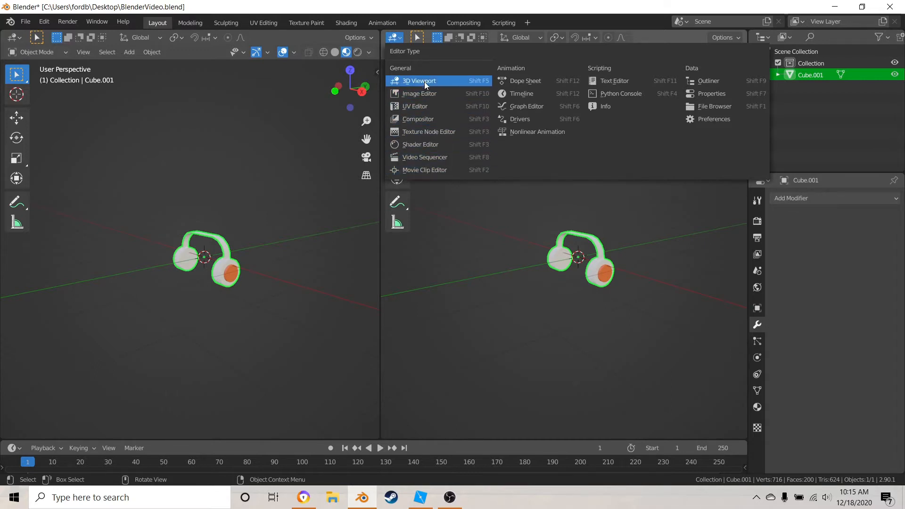
{"action": "mouse_move", "coordinate": [417, 118]}
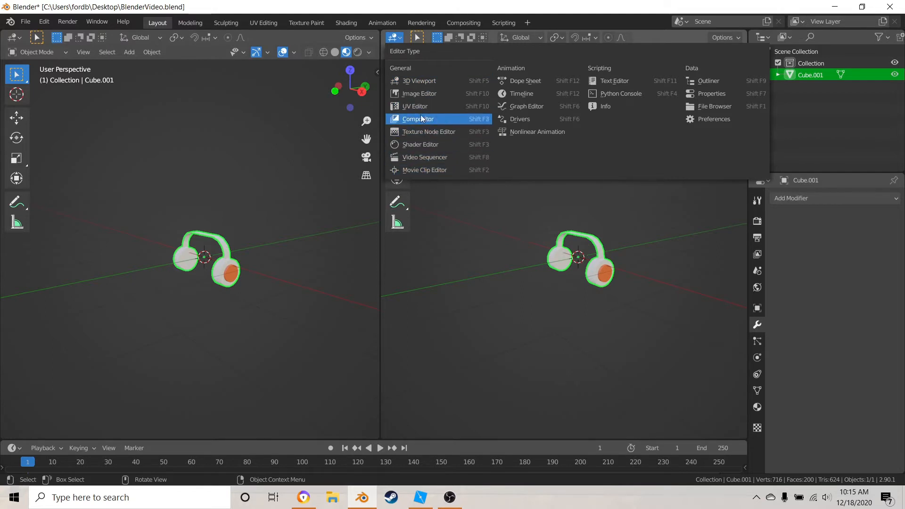
{"action": "left_click", "coordinate": [418, 94]}
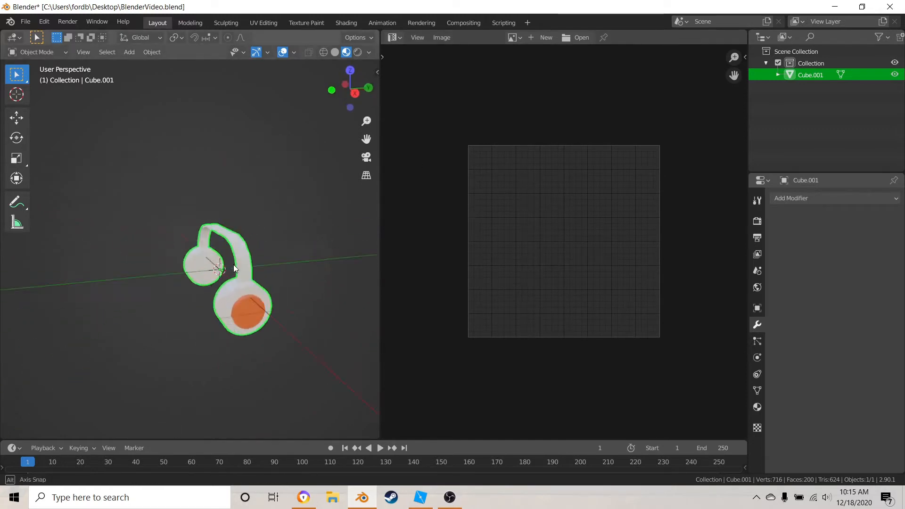
In Edit Mode, select the whole headphones mesh and unwrap it with Smart UV Project
{"action": "key", "text": "Tab"}
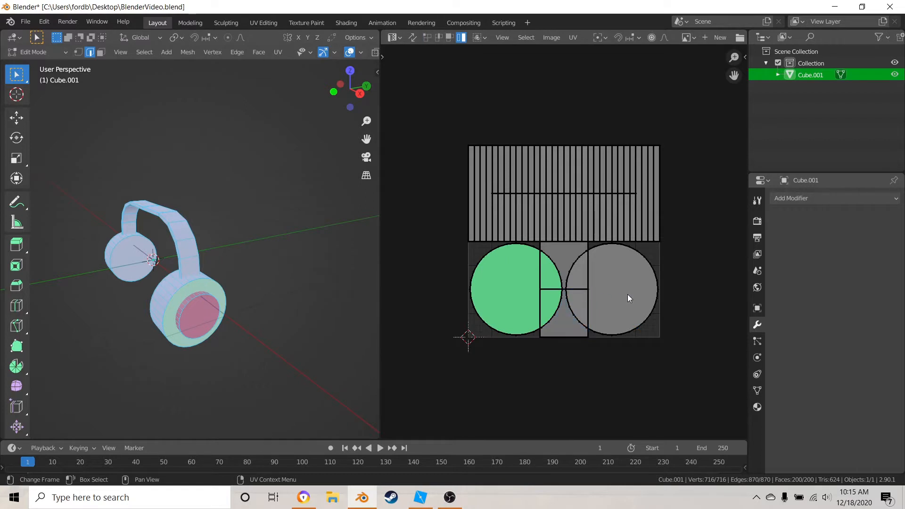
{"action": "key", "text": "a"}
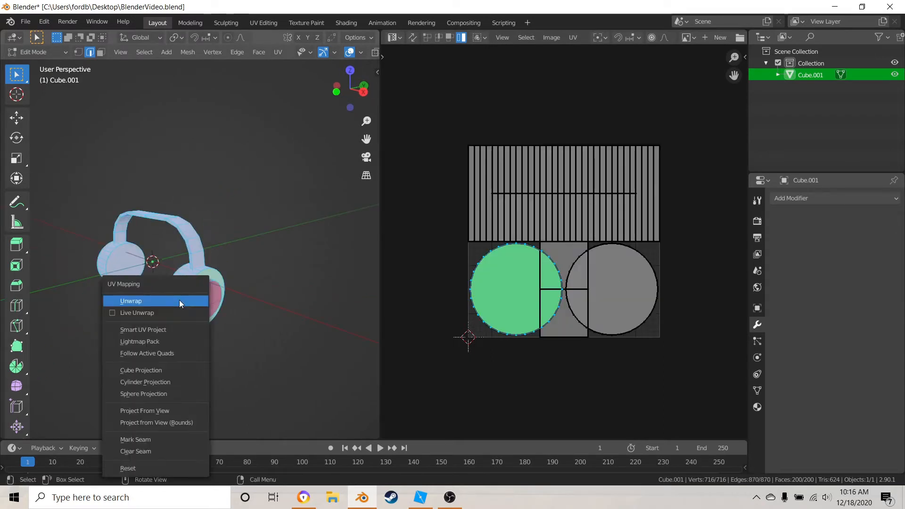
{"action": "mouse_move", "coordinate": [150, 330]}
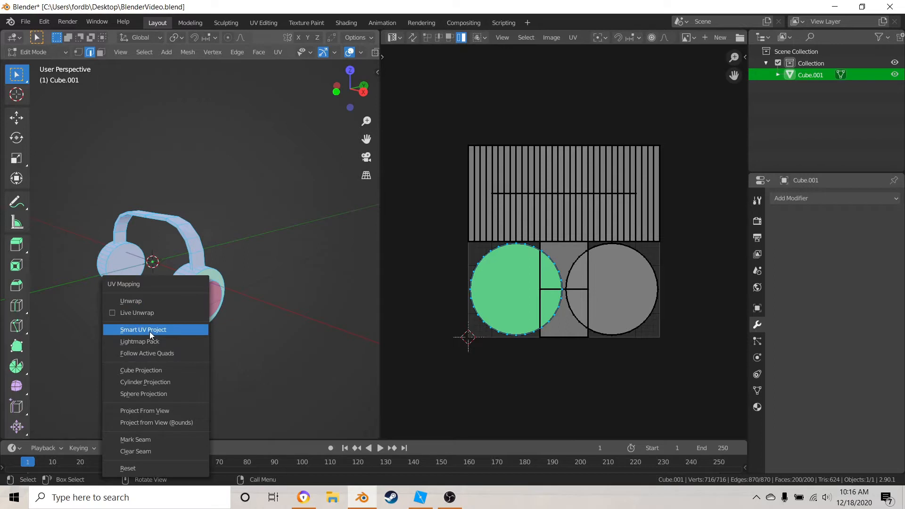
{"action": "left_click", "coordinate": [142, 330]}
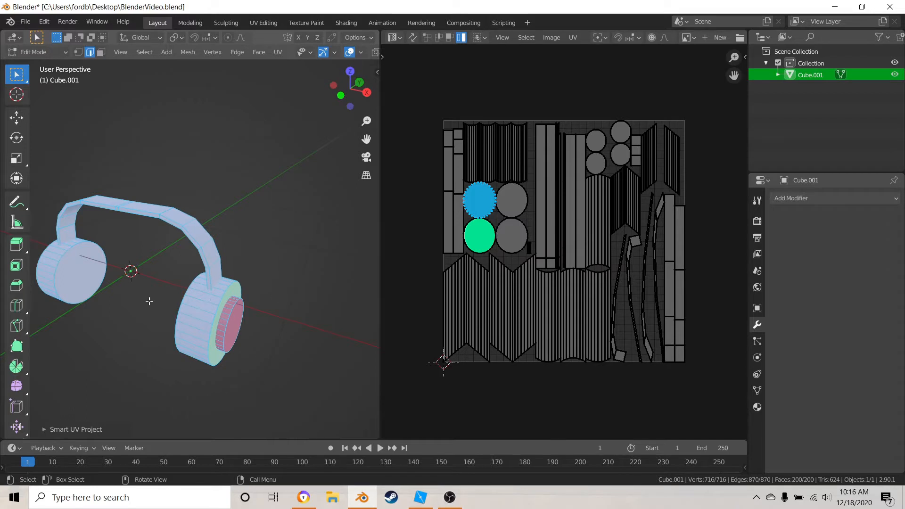
{"action": "mouse_move", "coordinate": [92, 233]}
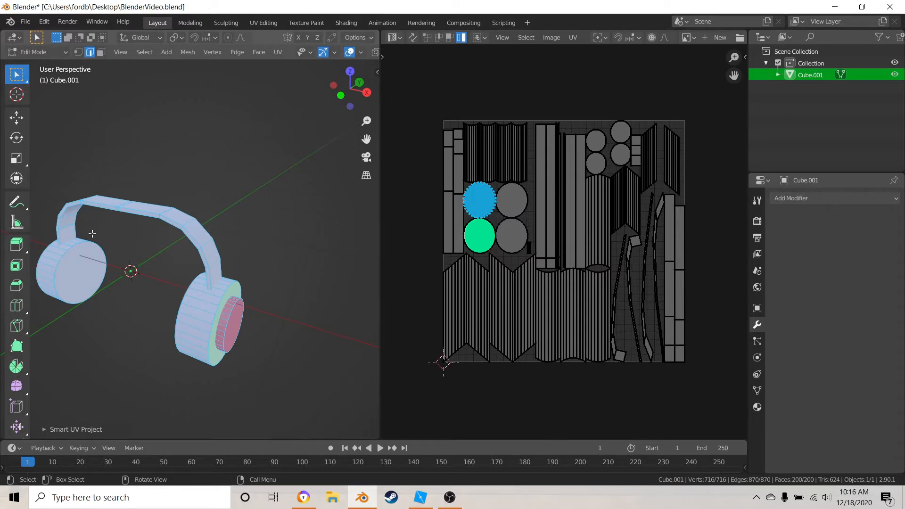
{"action": "mouse_move", "coordinate": [205, 304]}
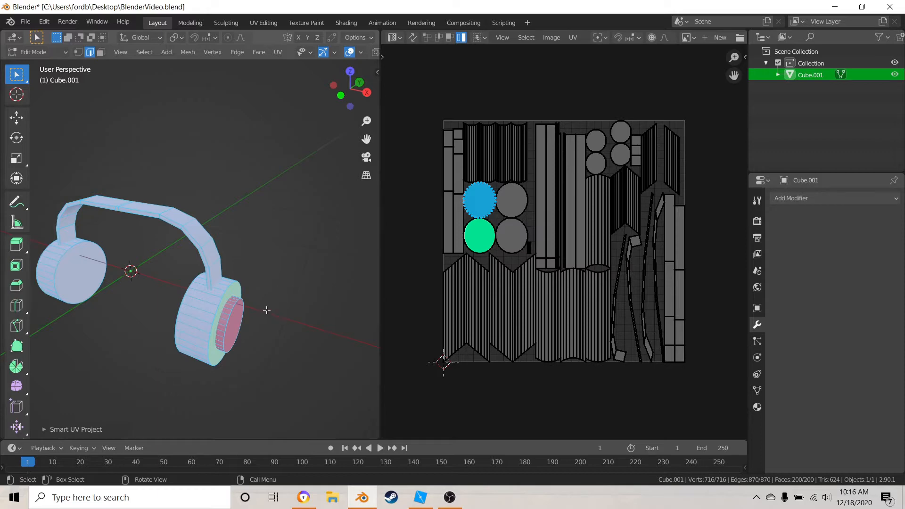
{"action": "mouse_move", "coordinate": [449, 216]}
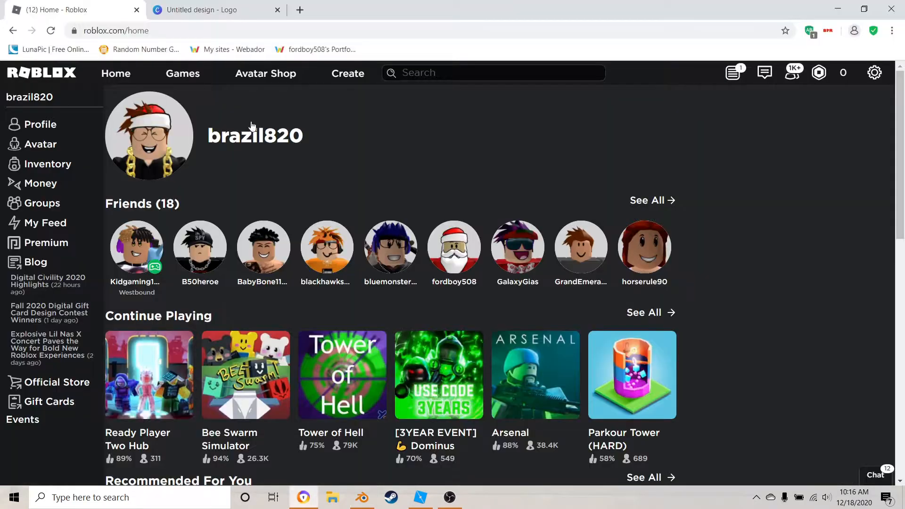
Add the uploaded orange square image to the Canva logo page, sized into the bottom-left corner
{"action": "left_click", "coordinate": [202, 10]}
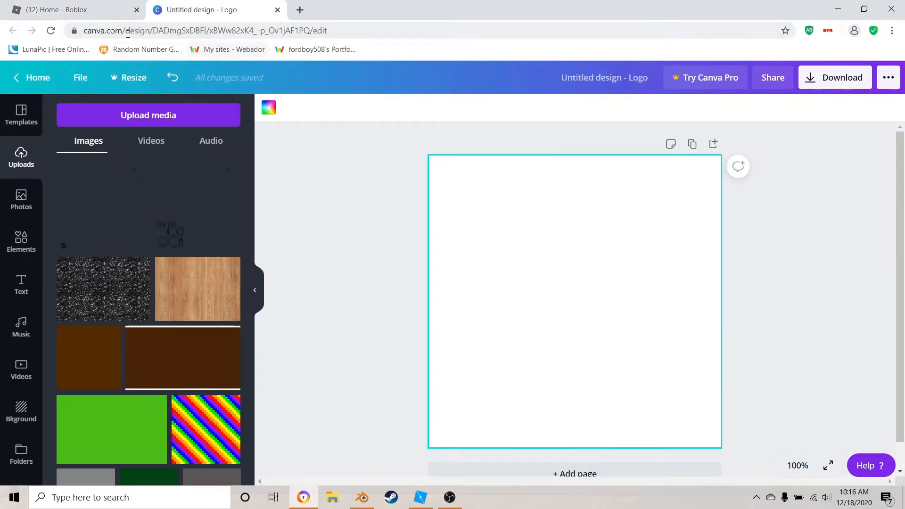
{"action": "mouse_move", "coordinate": [810, 121]}
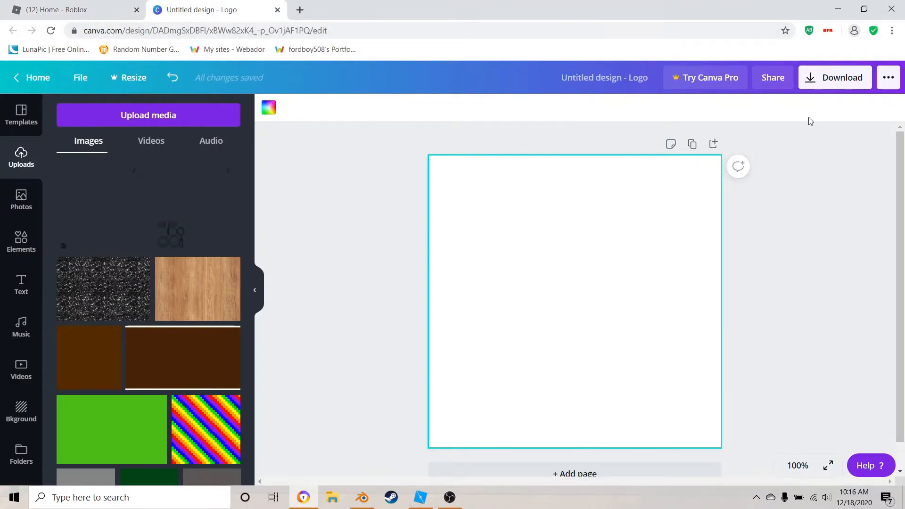
{"action": "mouse_move", "coordinate": [113, 347]}
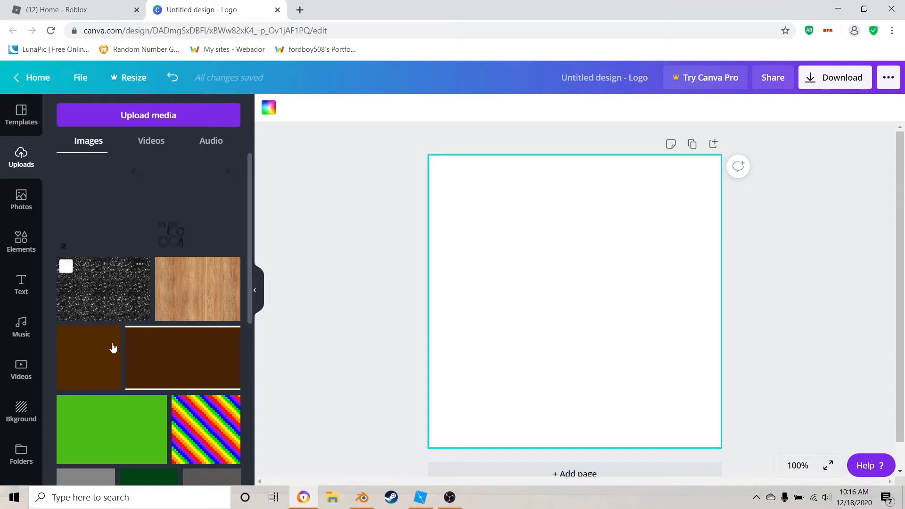
{"action": "mouse_move", "coordinate": [211, 402]}
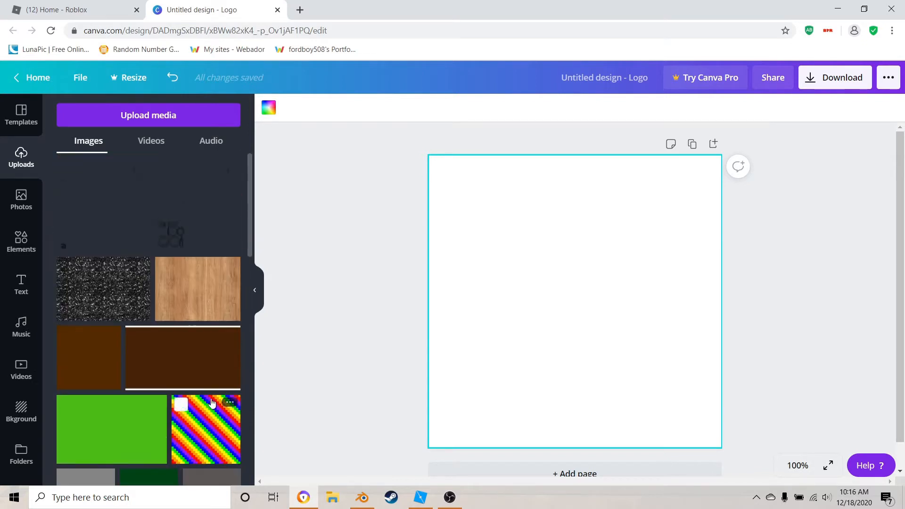
{"action": "mouse_move", "coordinate": [323, 231]}
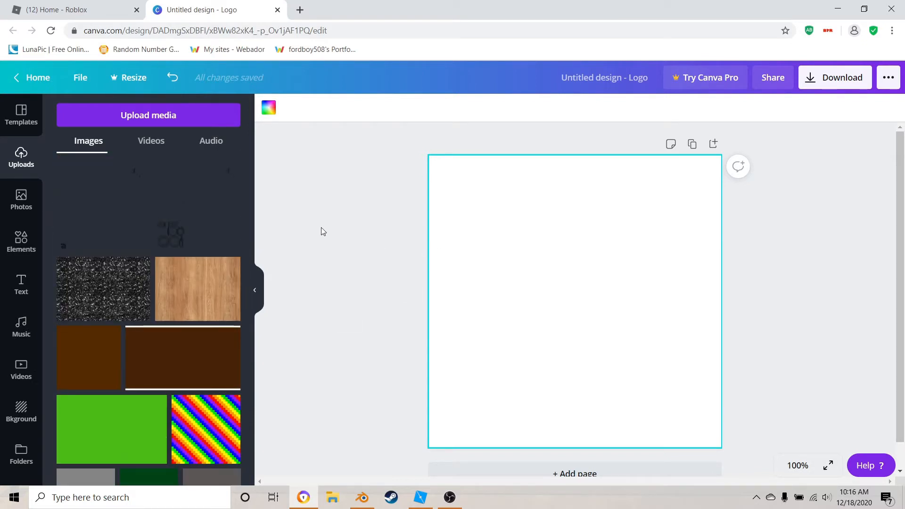
{"action": "mouse_move", "coordinate": [518, 241]}
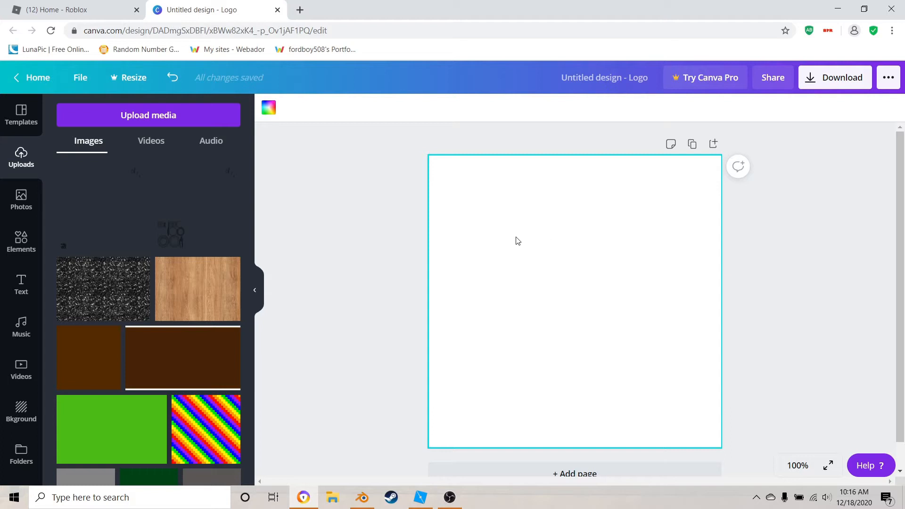
{"action": "mouse_move", "coordinate": [494, 296]}
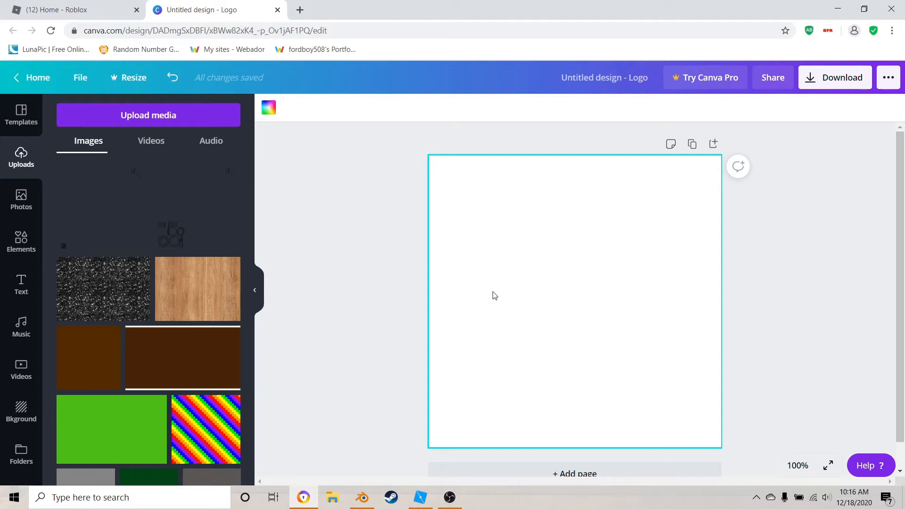
{"action": "mouse_move", "coordinate": [602, 330]}
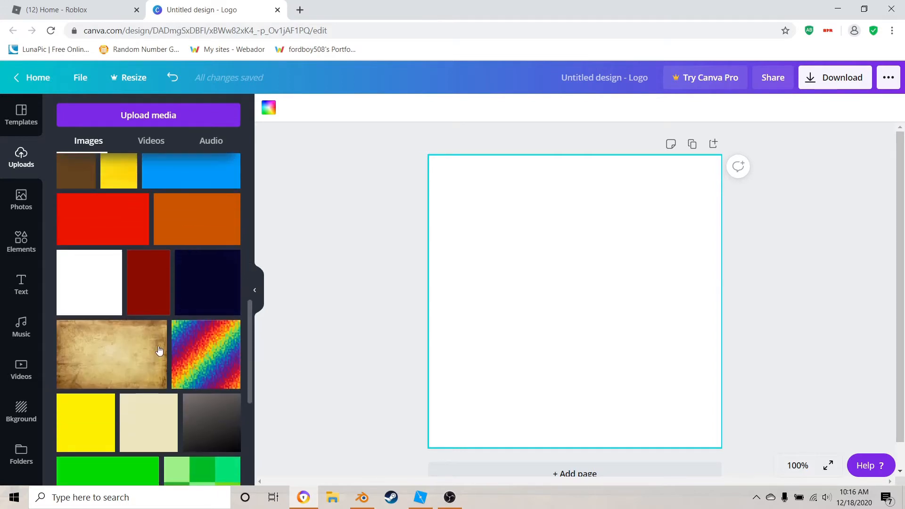
{"action": "scroll", "scroll_direction": "up", "scroll_amount": 3}
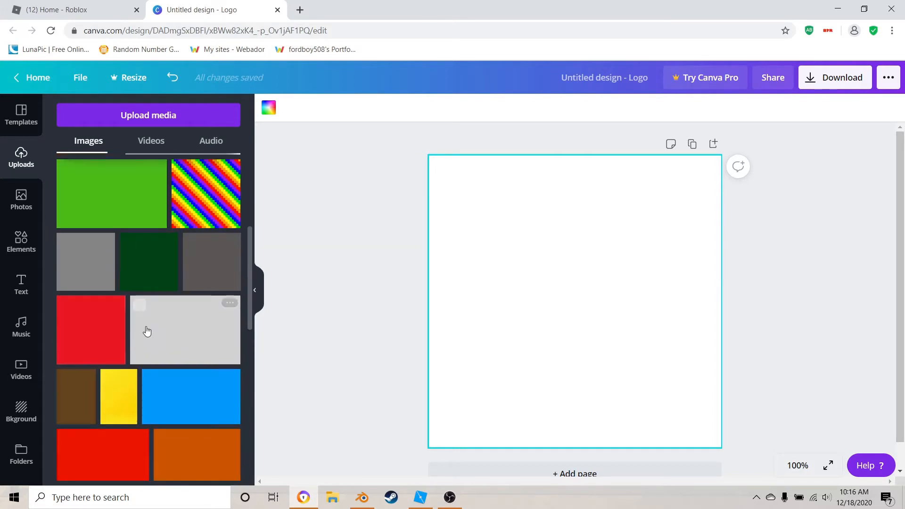
{"action": "scroll", "scroll_direction": "down", "scroll_amount": 3}
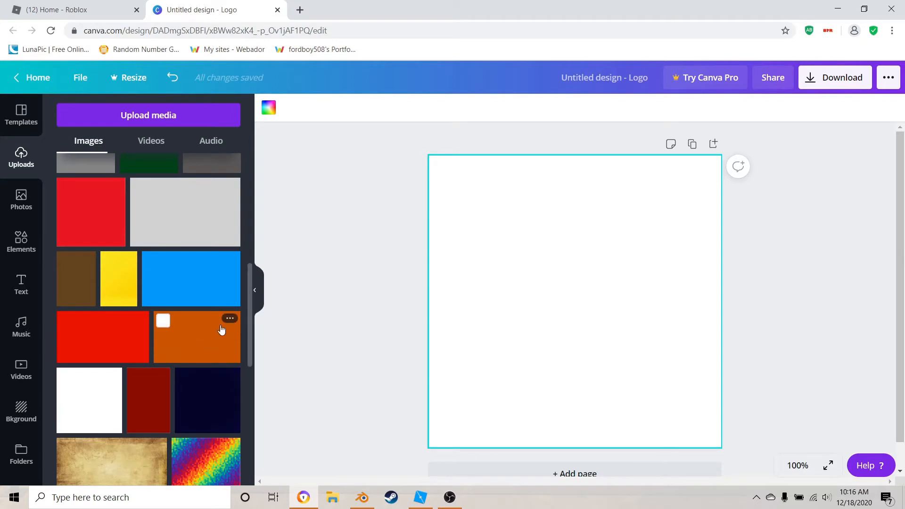
{"action": "left_click", "coordinate": [197, 337]}
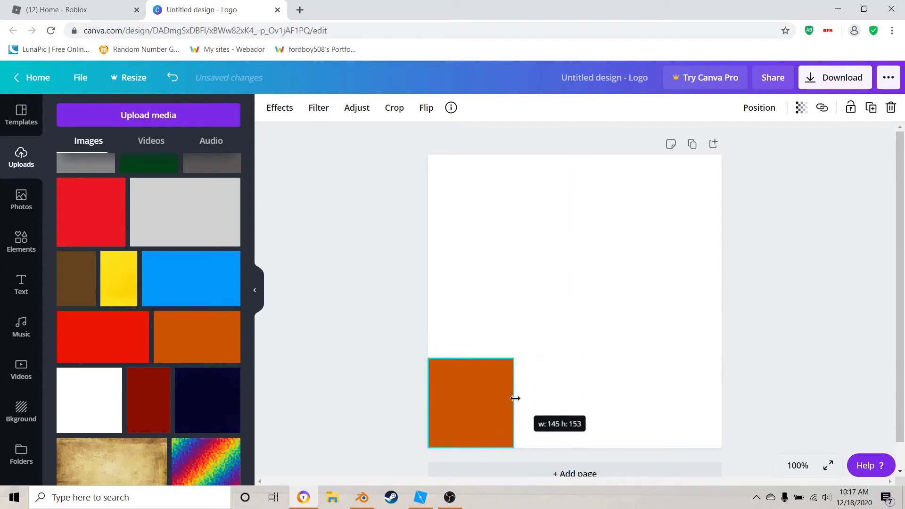
{"action": "left_click", "coordinate": [452, 224]}
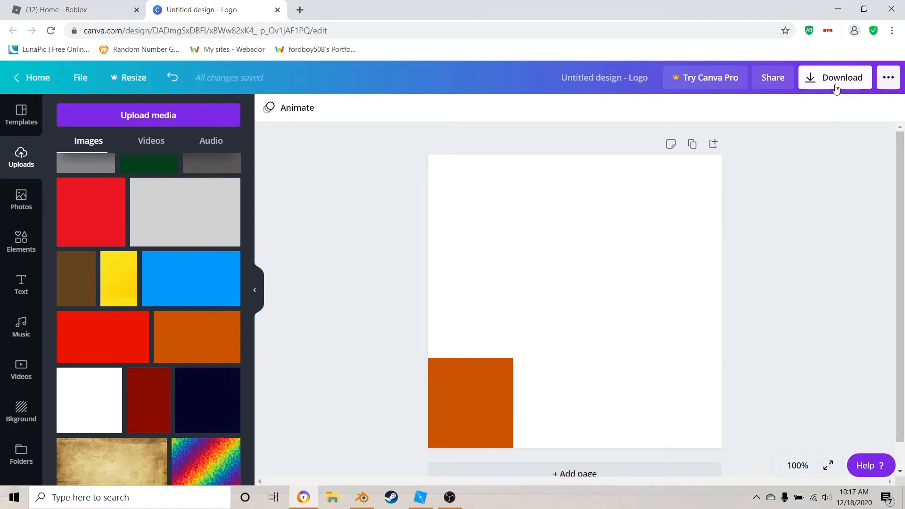
{"action": "mouse_move", "coordinate": [493, 331]}
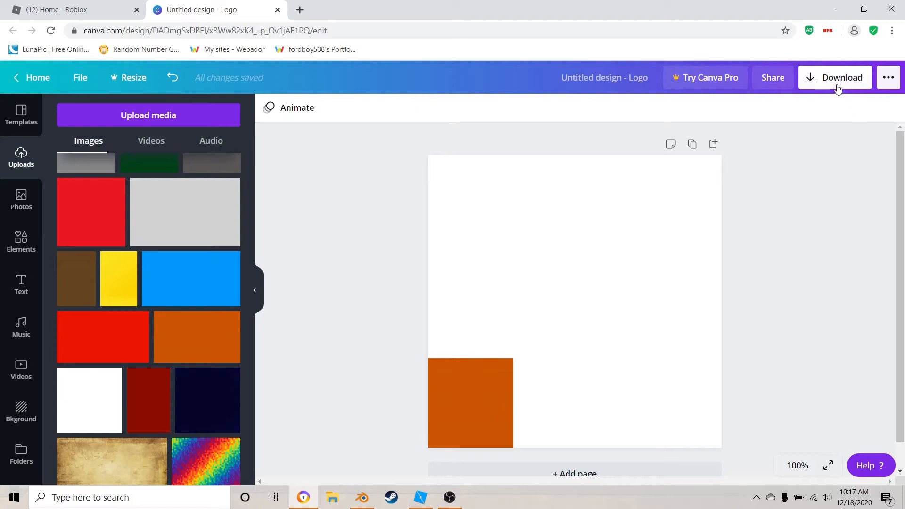
{"action": "mouse_move", "coordinate": [342, 337]}
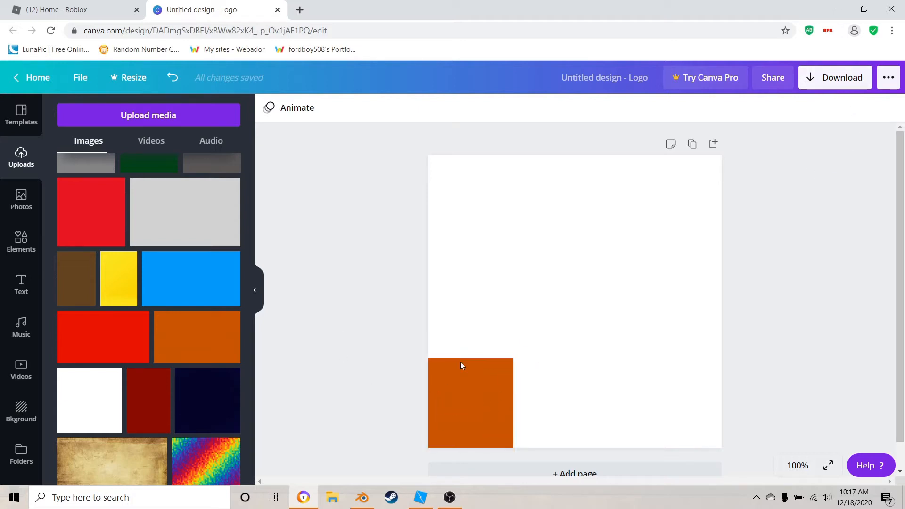
{"action": "mouse_move", "coordinate": [835, 77]}
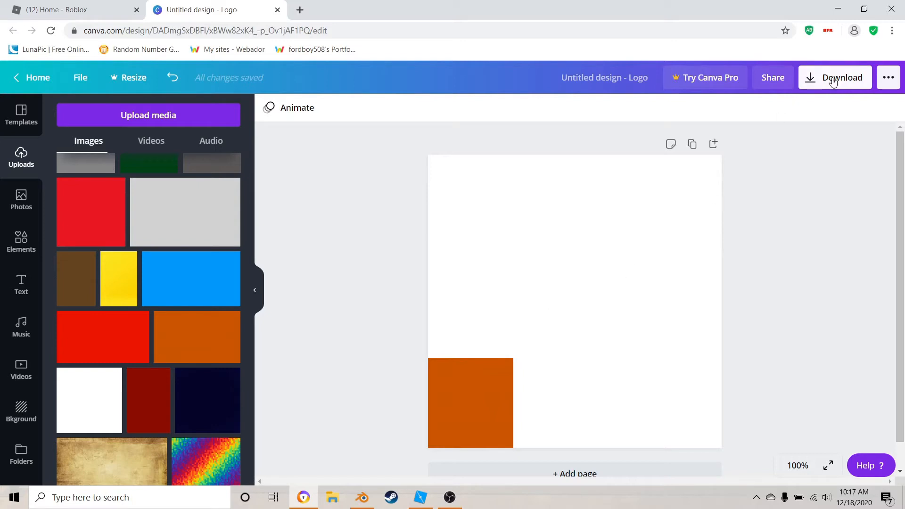
Download the Canva design as a PNG and dismiss the print promotion popup
{"action": "left_click", "coordinate": [834, 77]}
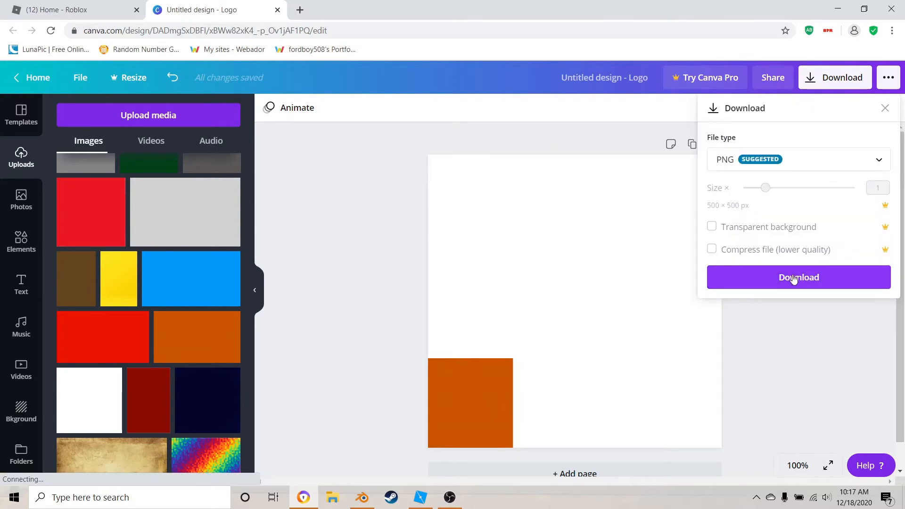
{"action": "left_click", "coordinate": [798, 277]}
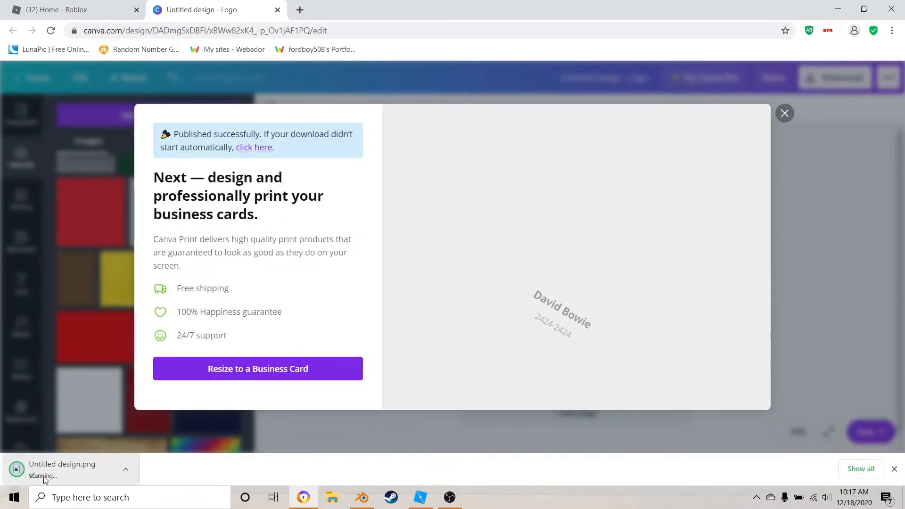
{"action": "left_click", "coordinate": [785, 113]}
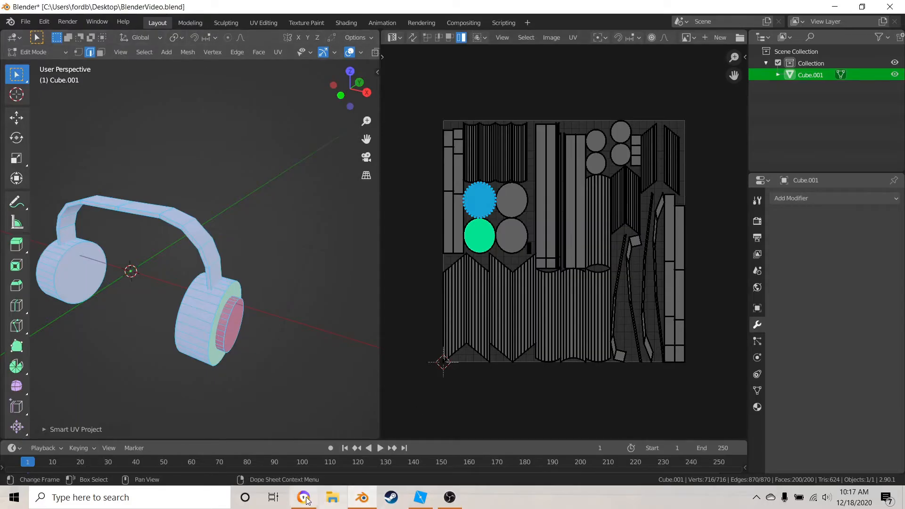
Return to Blender and check the UV editor's image menu without choosing anything
{"action": "left_click", "coordinate": [303, 496]}
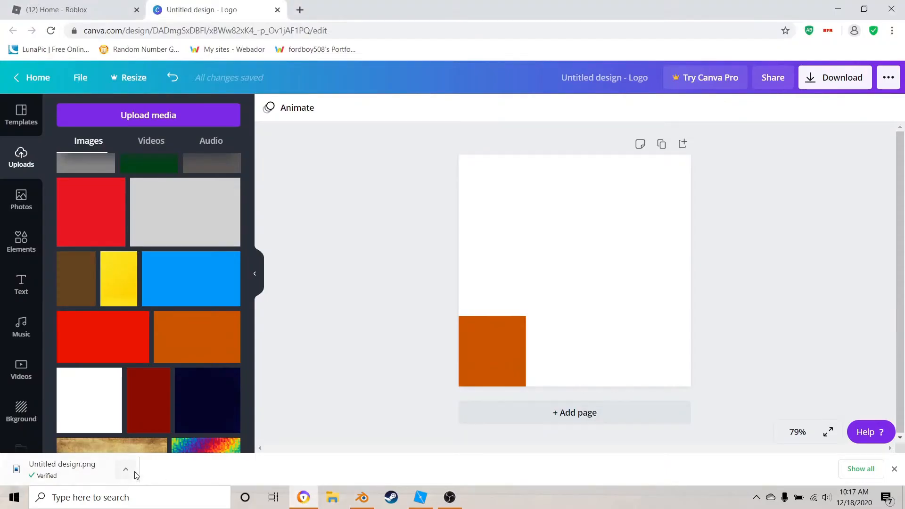
{"action": "left_click", "coordinate": [126, 469]}
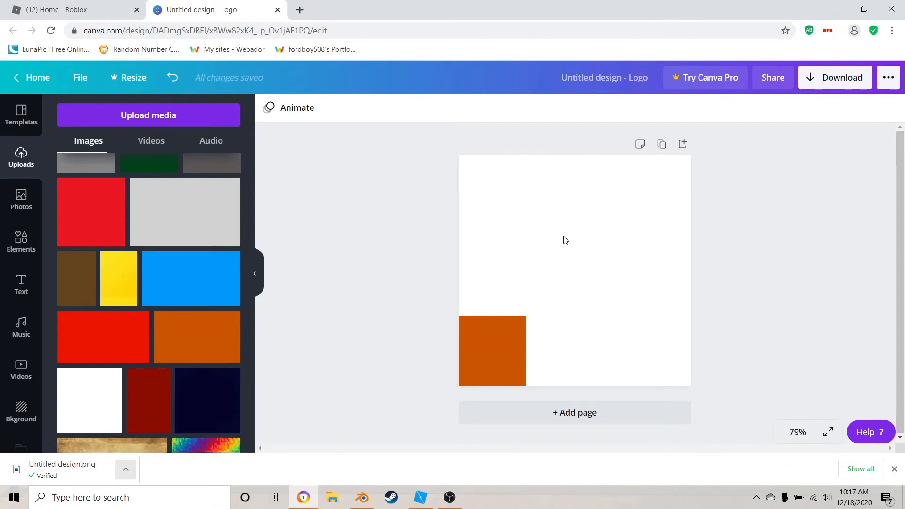
{"action": "left_click", "coordinate": [331, 497]}
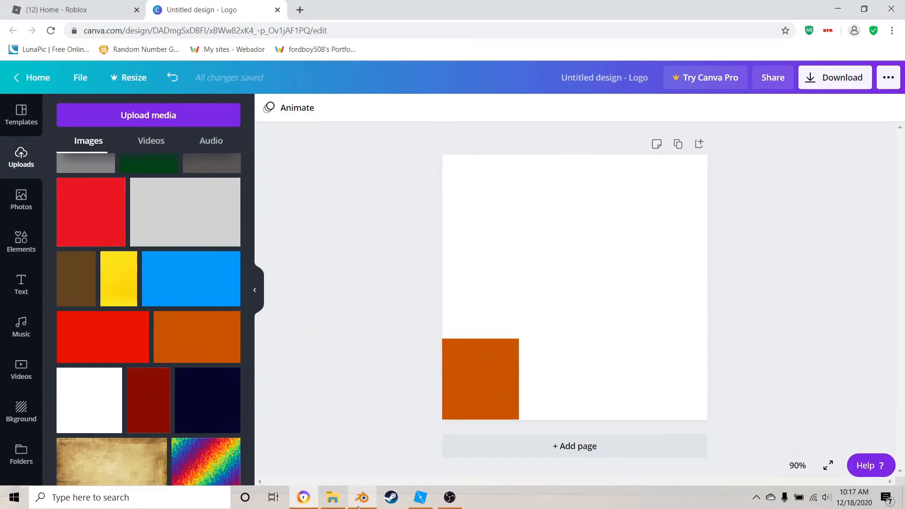
{"action": "left_click", "coordinate": [362, 497]}
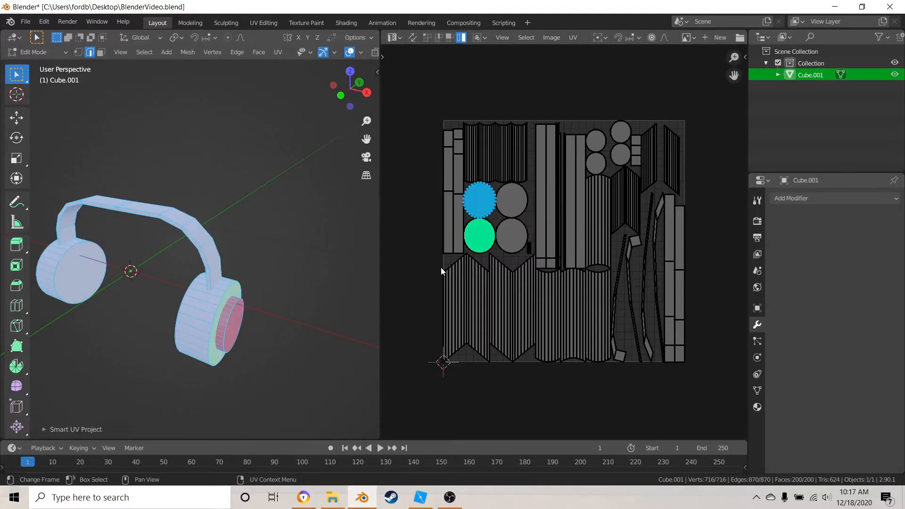
{"action": "left_click", "coordinate": [551, 37]}
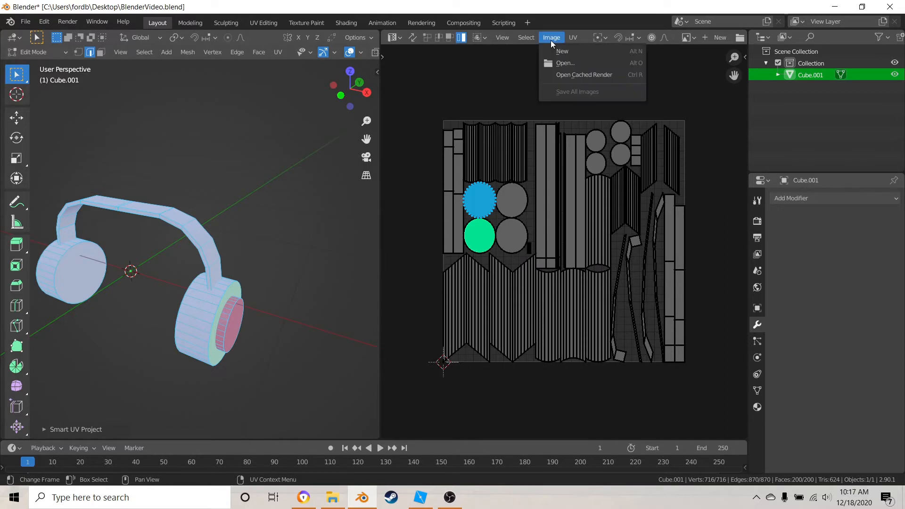
{"action": "mouse_move", "coordinate": [551, 43]}
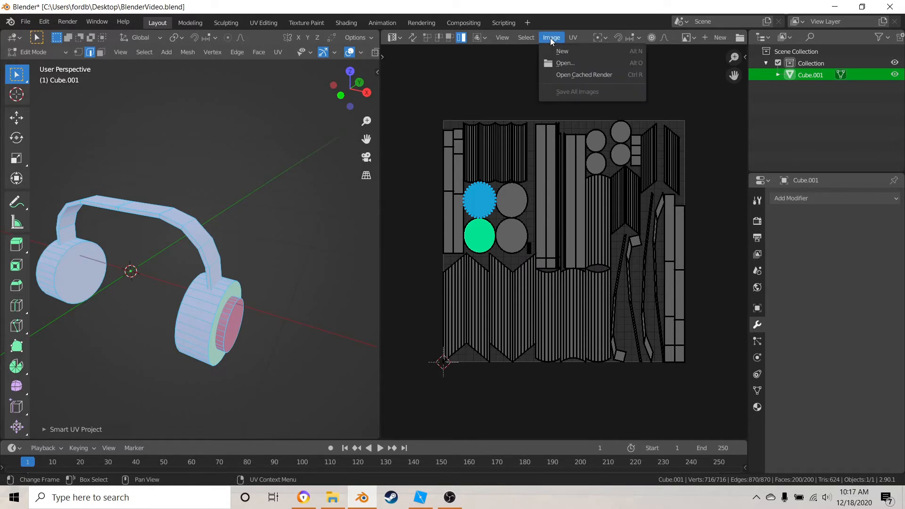
{"action": "left_click", "coordinate": [605, 426]}
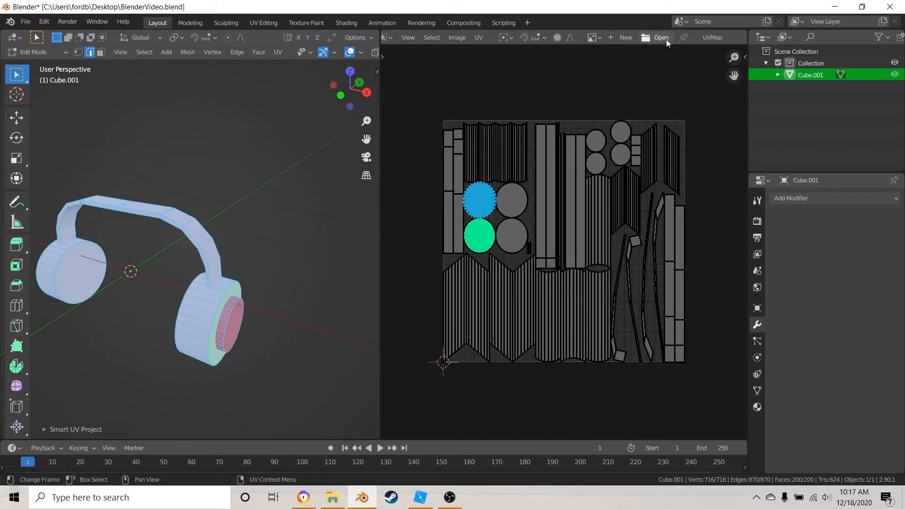
Load Untitled design.png from Downloads into the UV editor
{"action": "left_click", "coordinate": [660, 37]}
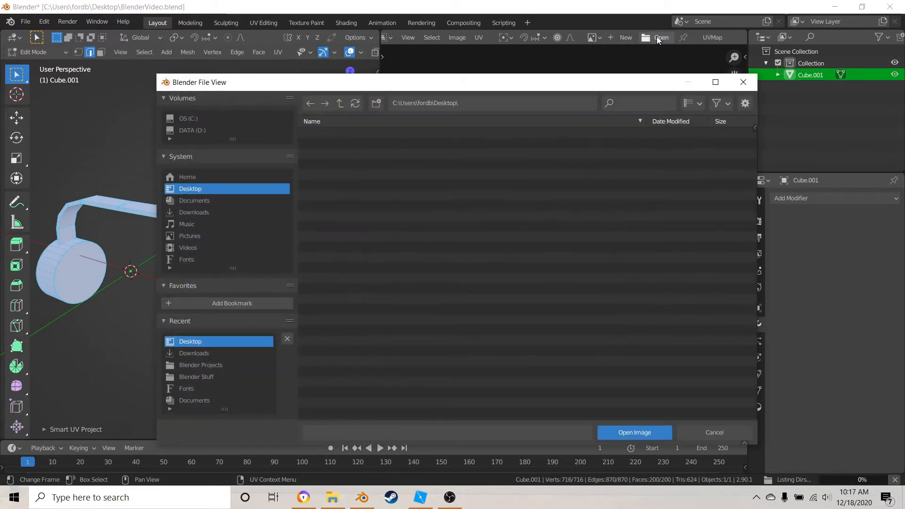
{"action": "left_click", "coordinate": [194, 211]}
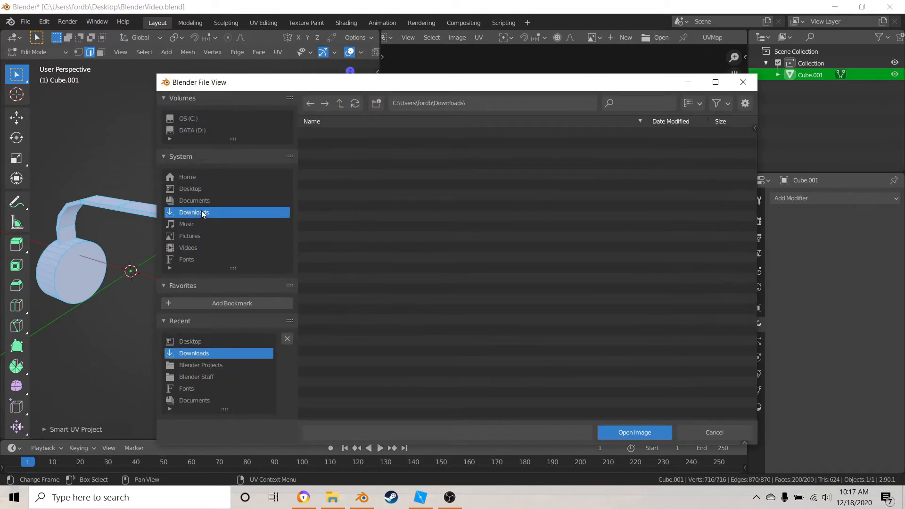
{"action": "left_click", "coordinate": [194, 211]}
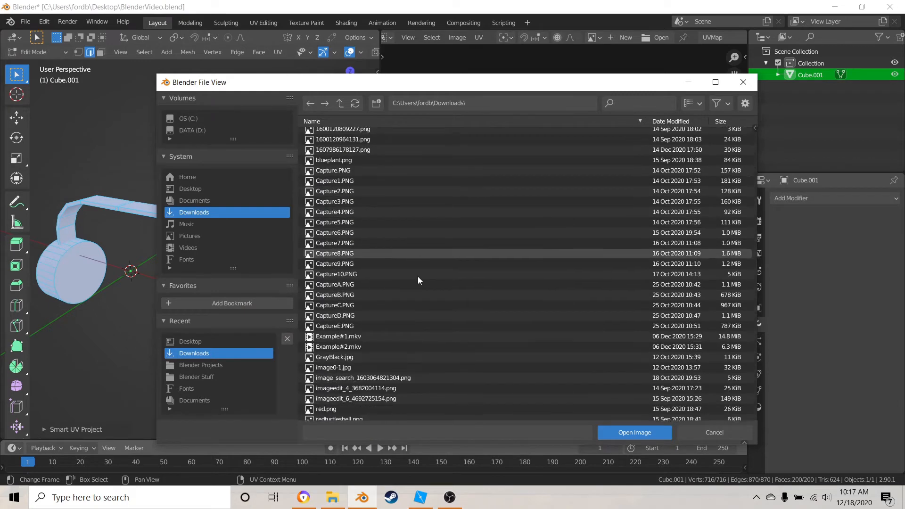
{"action": "scroll", "scroll_direction": "down", "scroll_amount": 3}
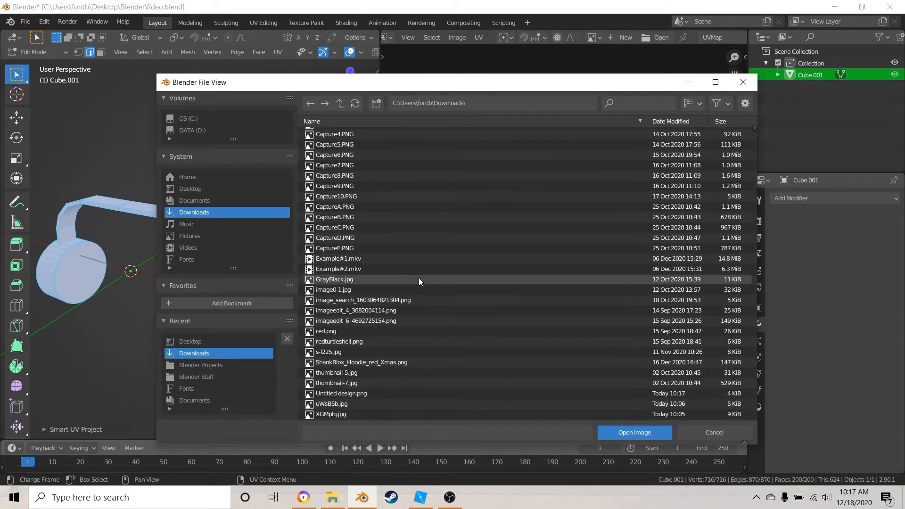
{"action": "left_click", "coordinate": [340, 393]}
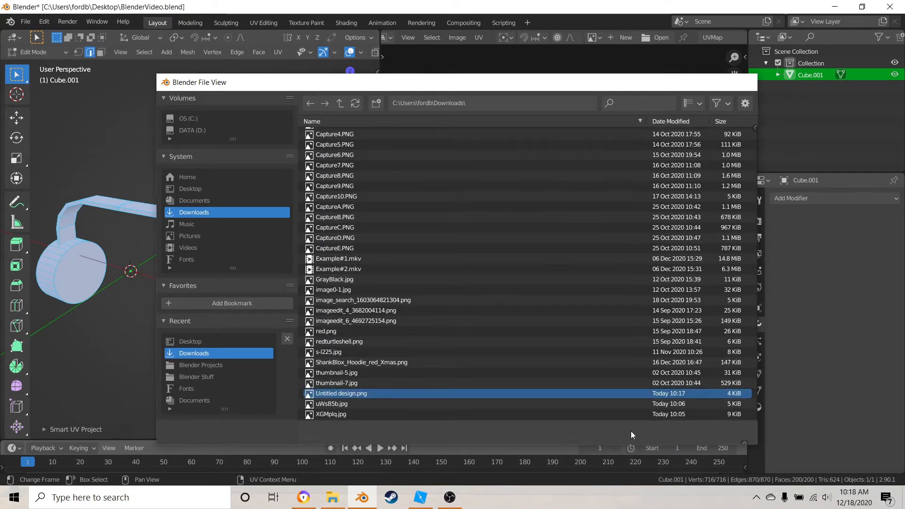
{"action": "double_click", "coordinate": [341, 393]}
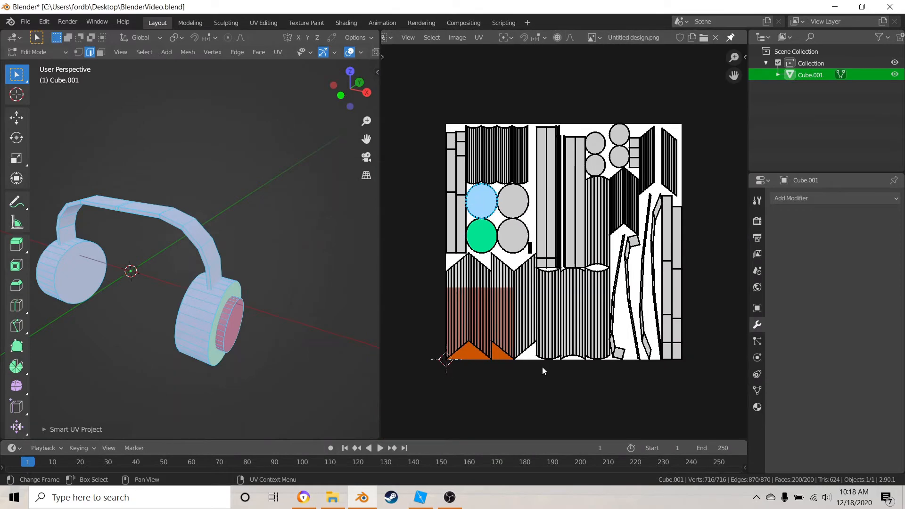
{"action": "mouse_move", "coordinate": [611, 201]}
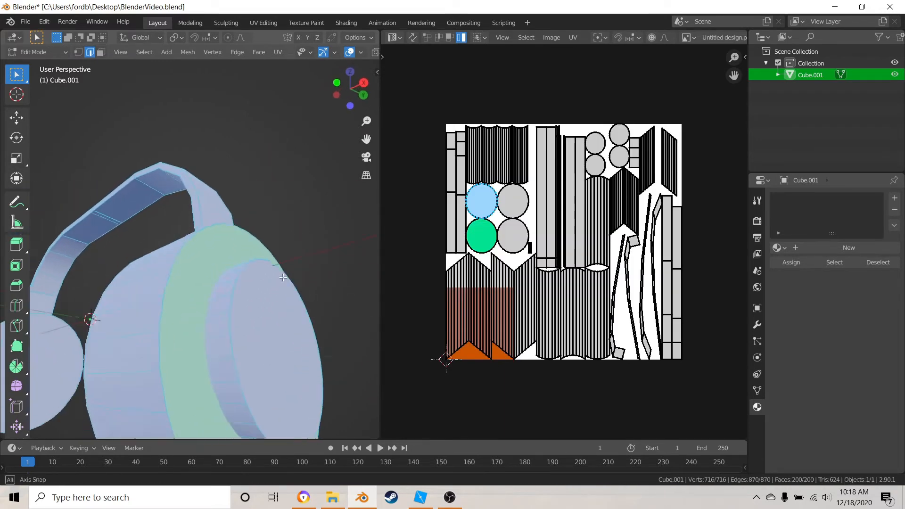
Select all of the headphone mesh, then return to Object Mode
{"action": "key", "text": "a"}
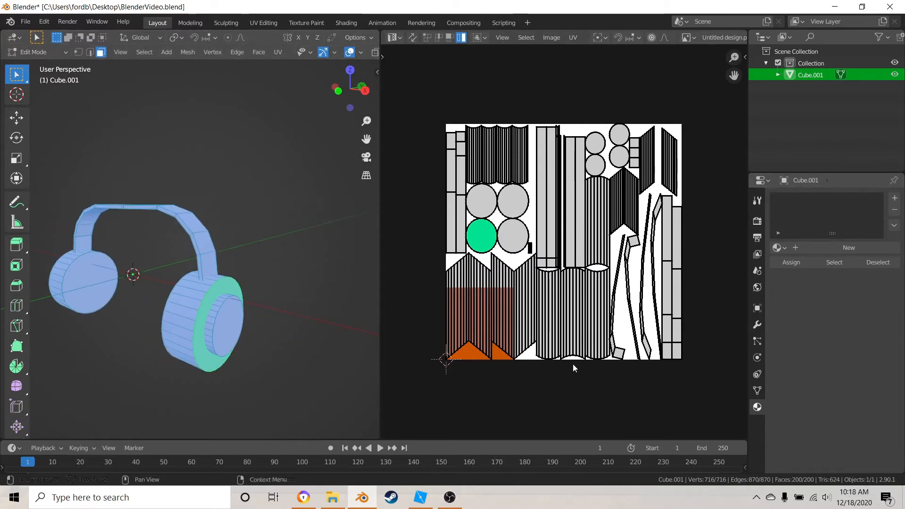
{"action": "key", "text": "Tab"}
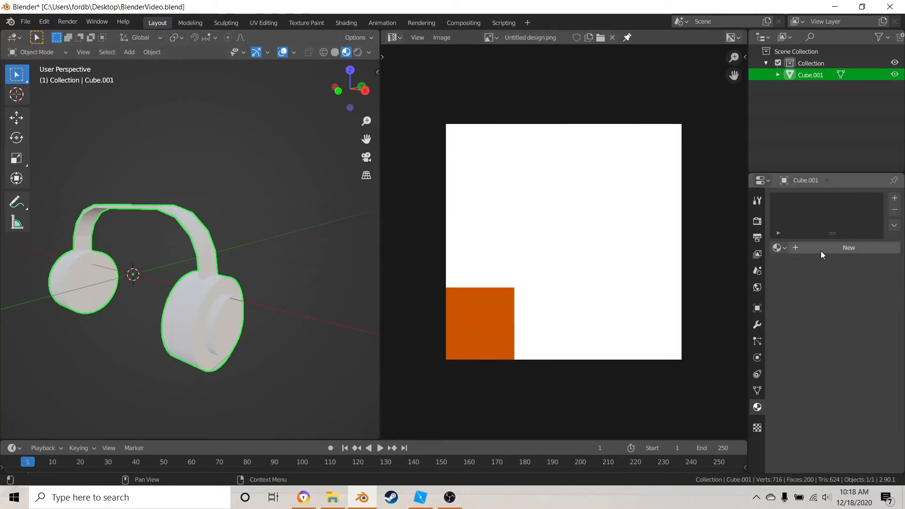
Create a headphone material with an Image Texture base colour using Untitled design.png
{"action": "left_click", "coordinate": [848, 247]}
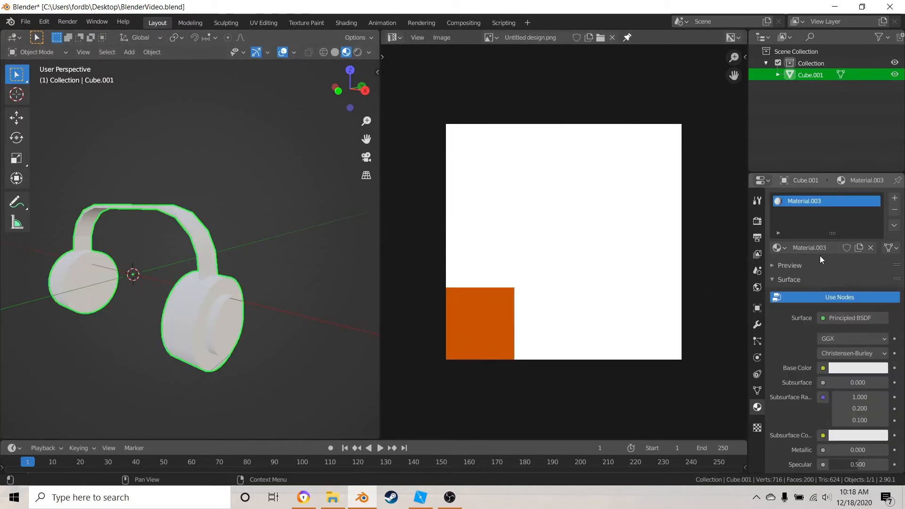
{"action": "left_click", "coordinate": [822, 368]}
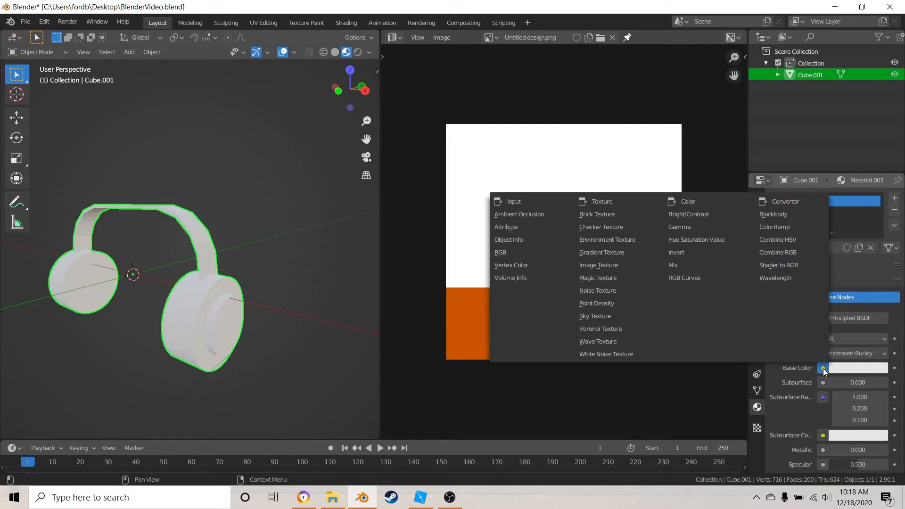
{"action": "mouse_move", "coordinate": [600, 316]}
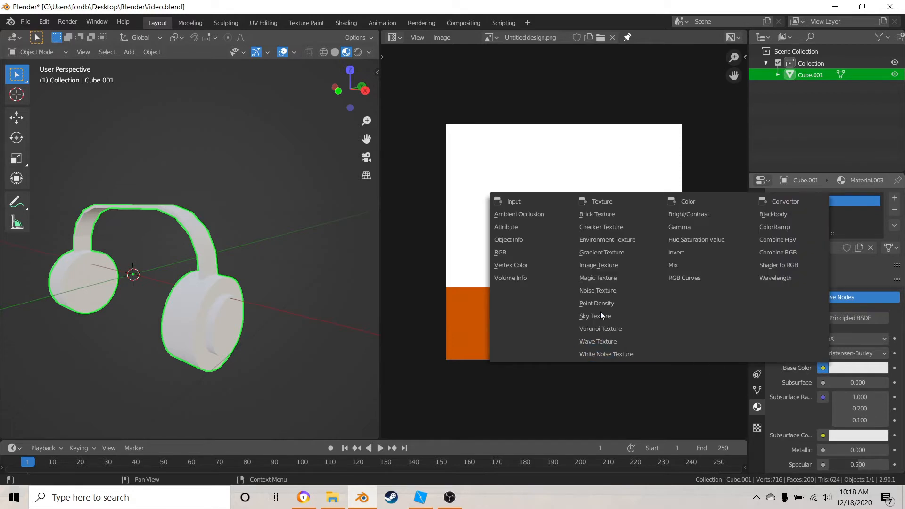
{"action": "left_click", "coordinate": [598, 265]}
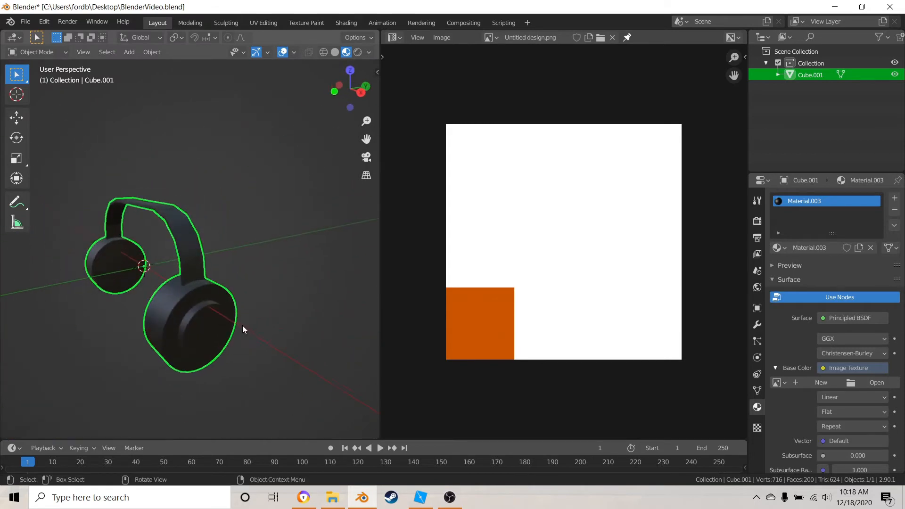
{"action": "mouse_move", "coordinate": [876, 382]}
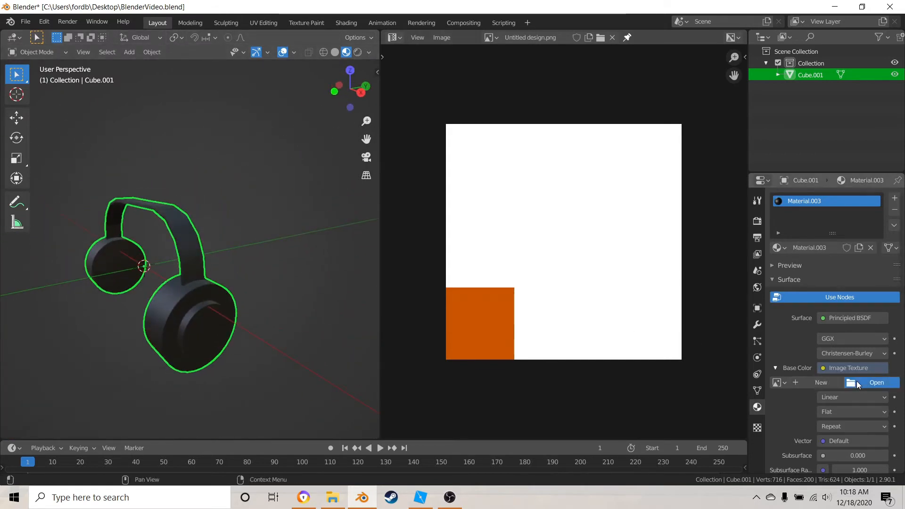
{"action": "left_click", "coordinate": [875, 382]}
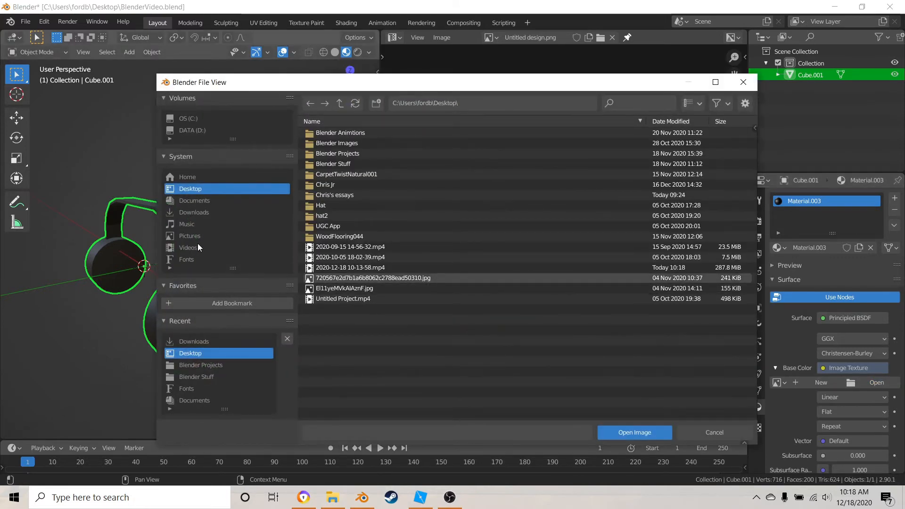
{"action": "left_click", "coordinate": [194, 212]}
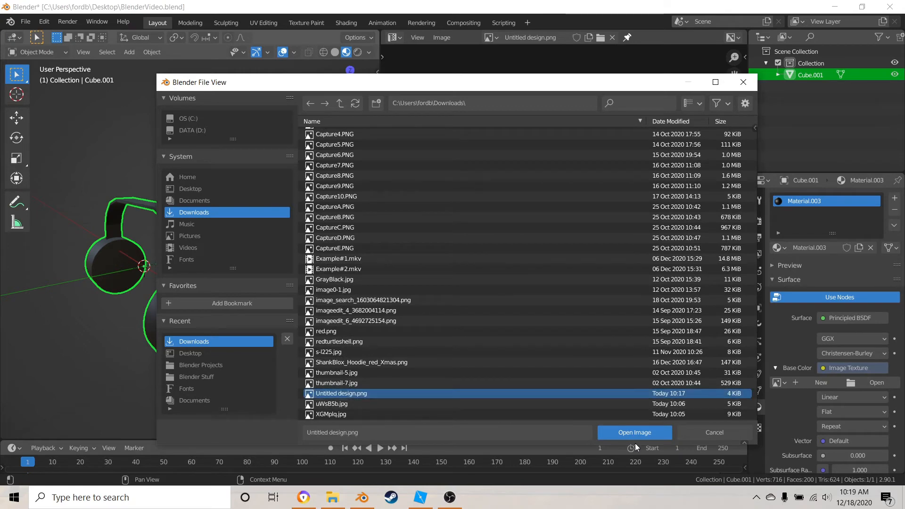
{"action": "left_click", "coordinate": [634, 432]}
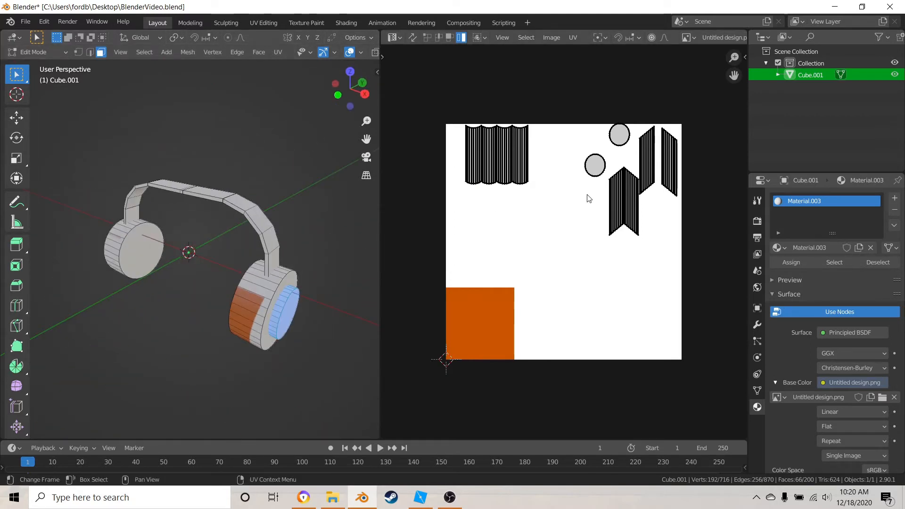
{"action": "mouse_move", "coordinate": [439, 98]}
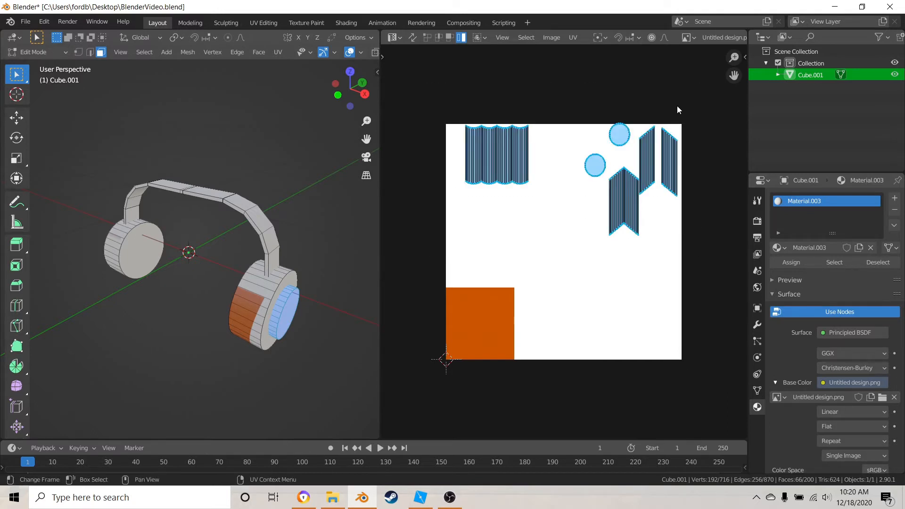
{"action": "mouse_move", "coordinate": [697, 183]}
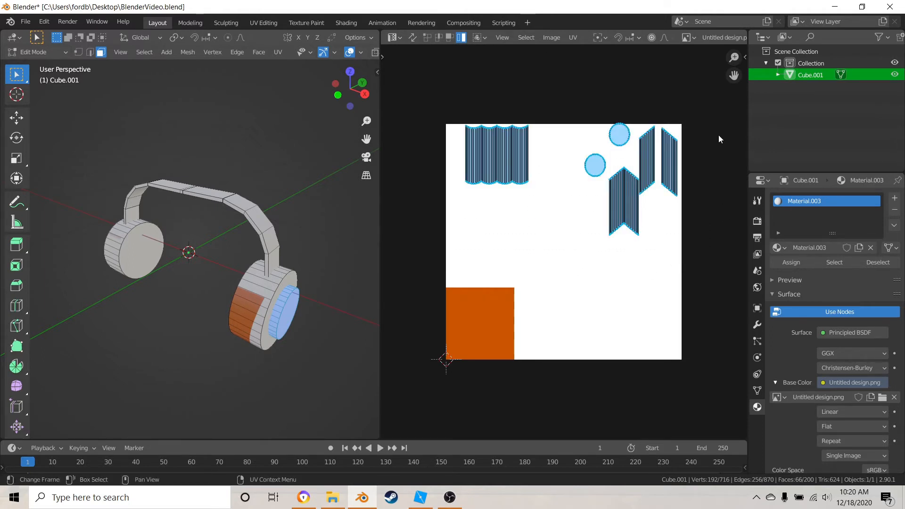
Scale down the selected UV islands toward the orange square
{"action": "key", "text": "s"}
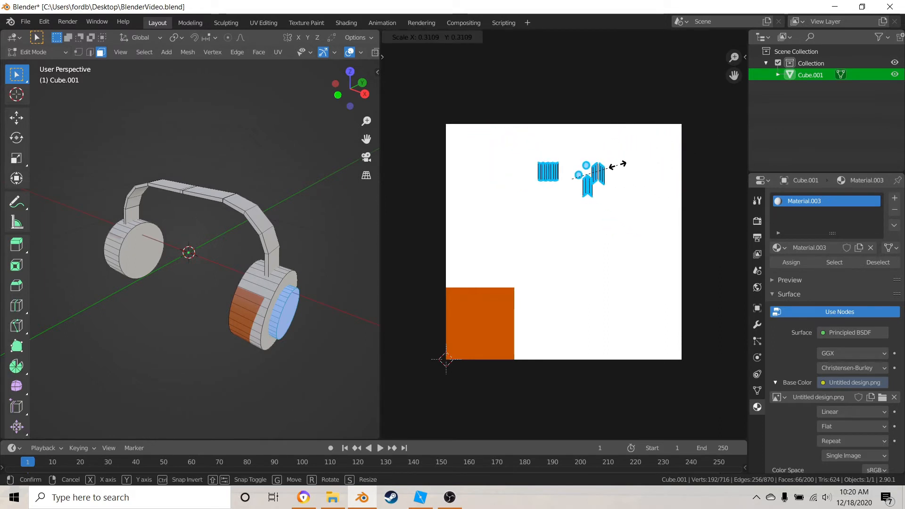
{"action": "mouse_move", "coordinate": [627, 173]}
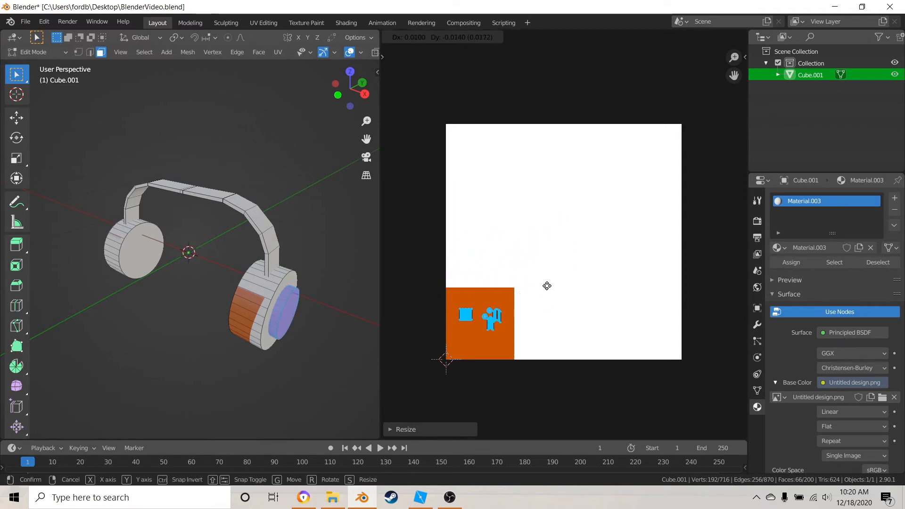
{"action": "mouse_move", "coordinate": [542, 288]}
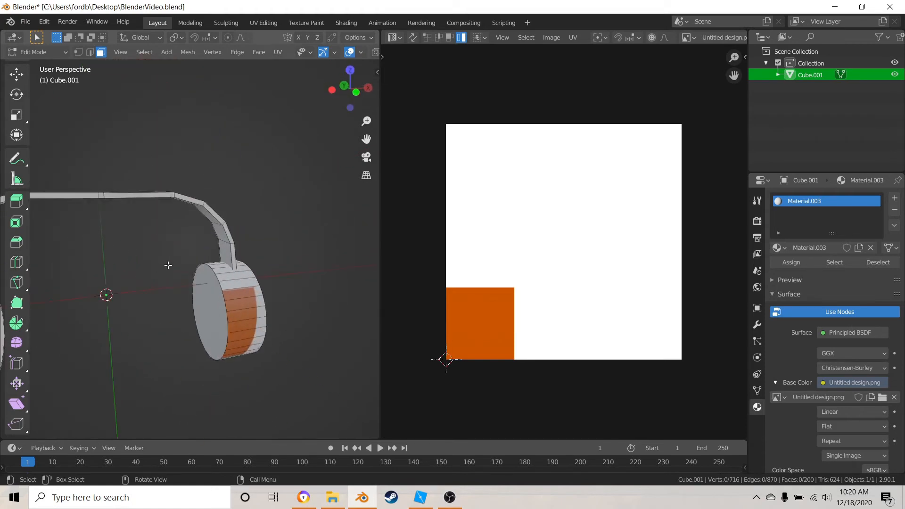
Orbit the view, then scale the entire UV layout down into a small cluster
{"action": "left_click_drag", "start_coordinate": [202, 260], "coordinate": [242, 190]}
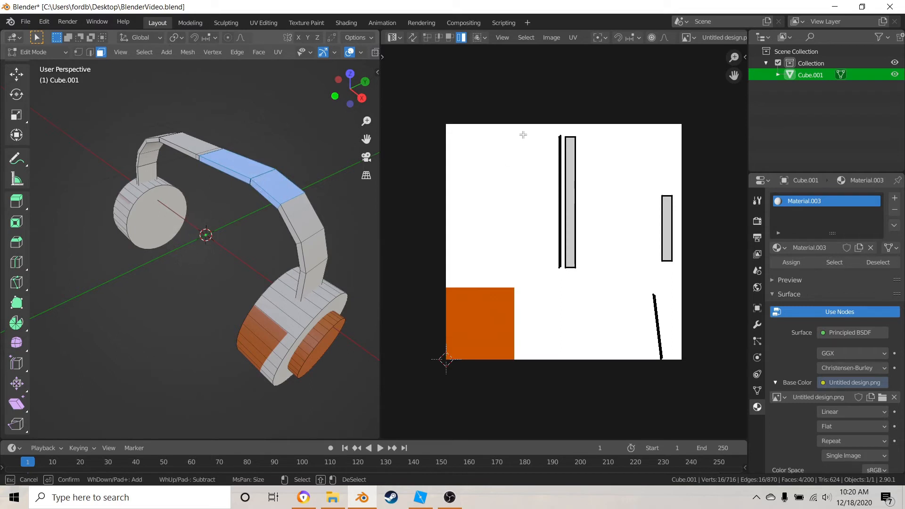
{"action": "mouse_move", "coordinate": [575, 171]}
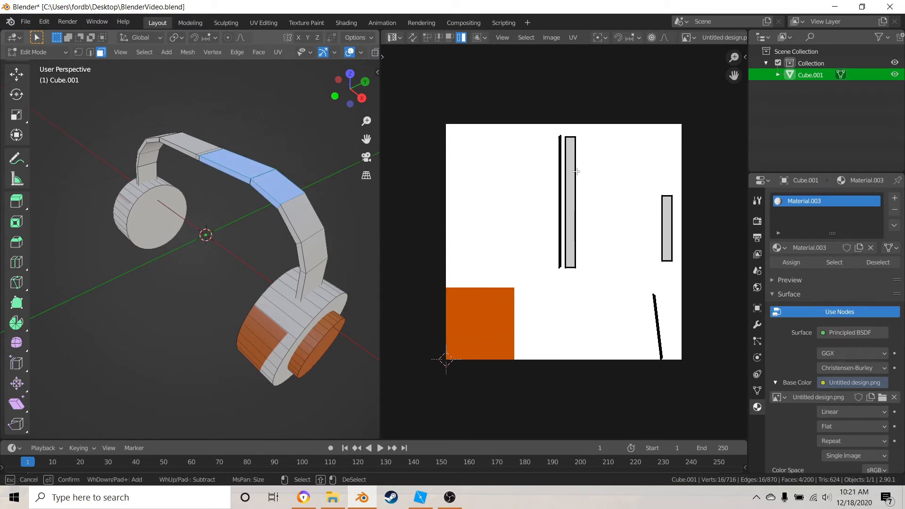
{"action": "mouse_move", "coordinate": [344, 224]}
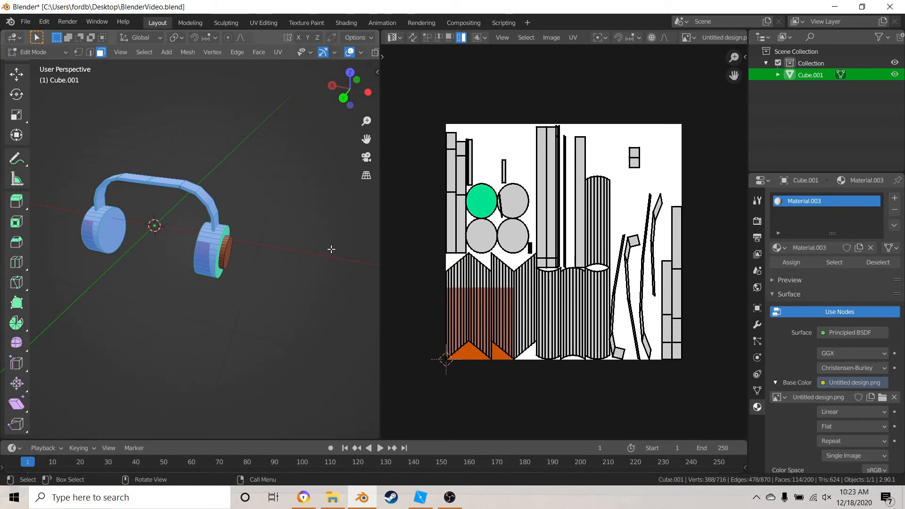
{"action": "mouse_move", "coordinate": [417, 308]}
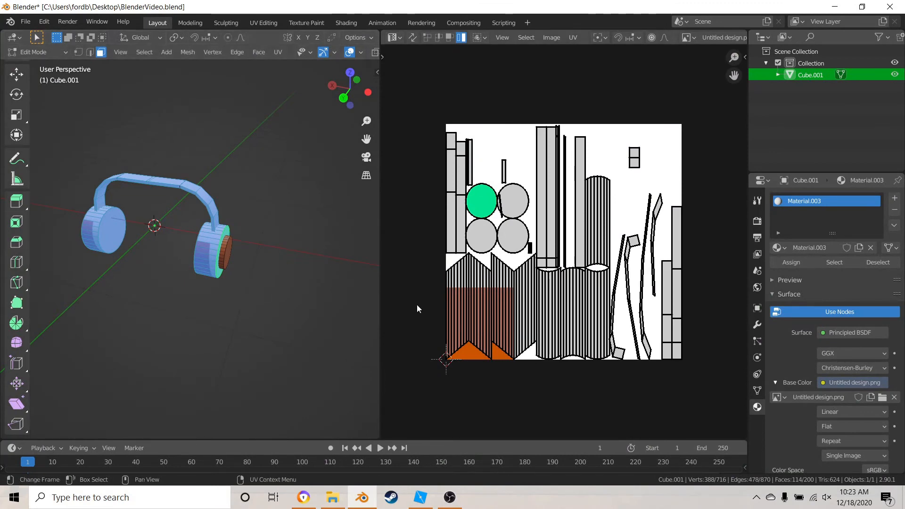
{"action": "mouse_move", "coordinate": [419, 101]}
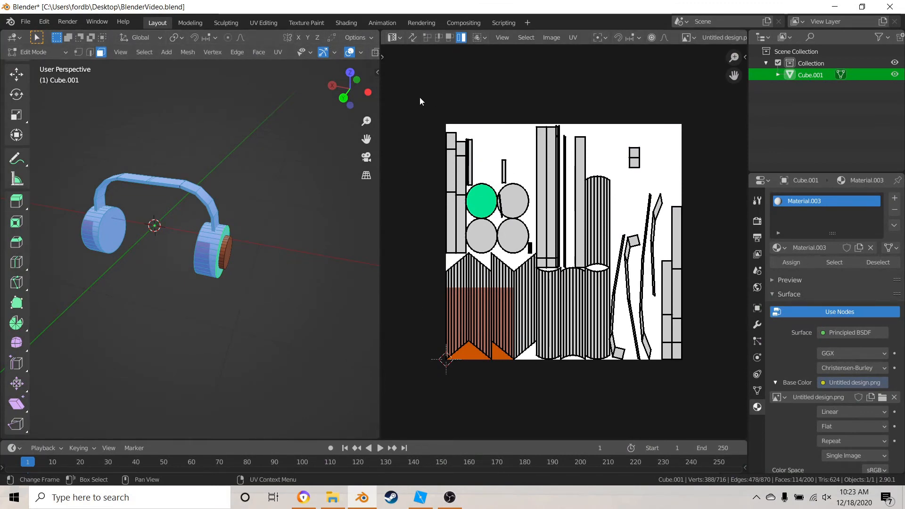
{"action": "key", "text": "s"}
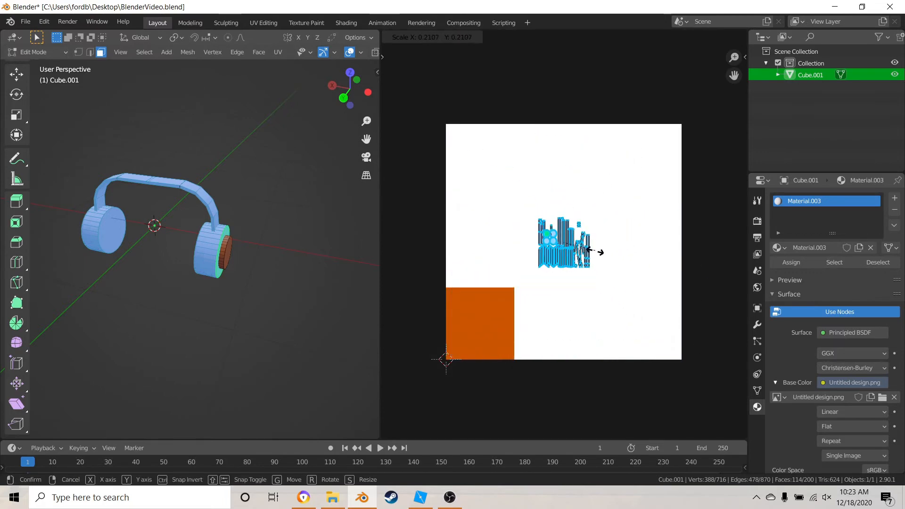
{"action": "mouse_move", "coordinate": [531, 181]}
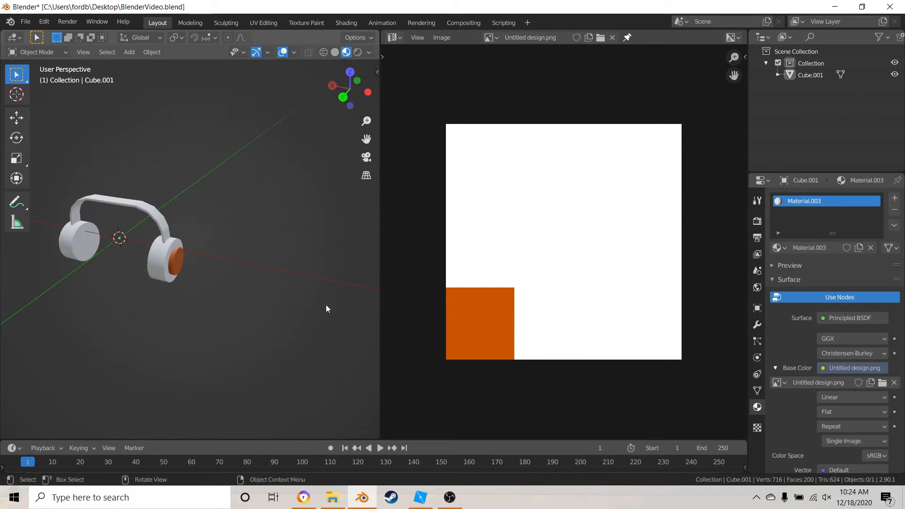
Export the headphones as a Wavefront OBJ file named SimpleHead.obj
{"action": "left_click", "coordinate": [26, 21]}
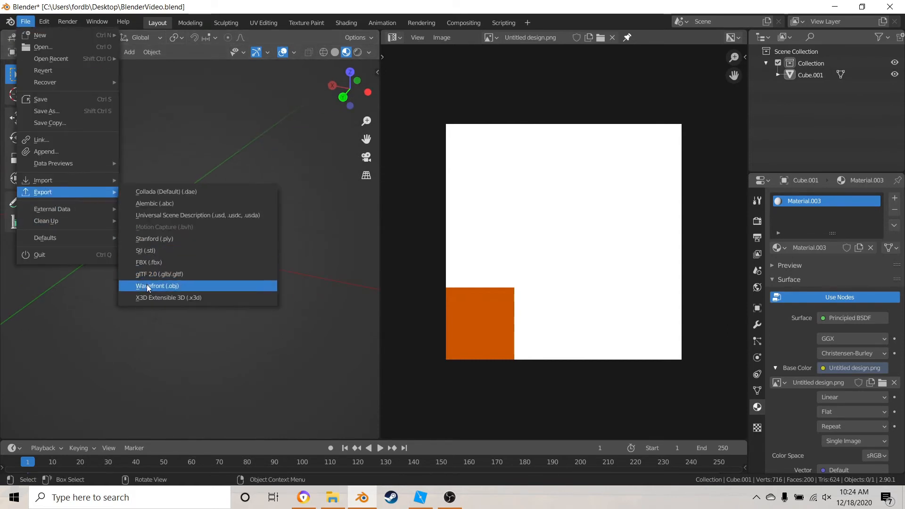
{"action": "left_click", "coordinate": [157, 285]}
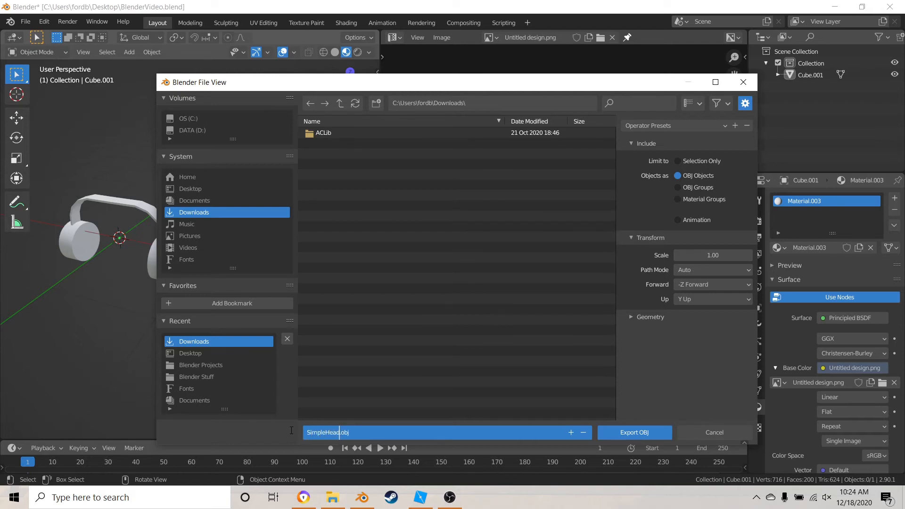
{"action": "type", "text": "ph"}
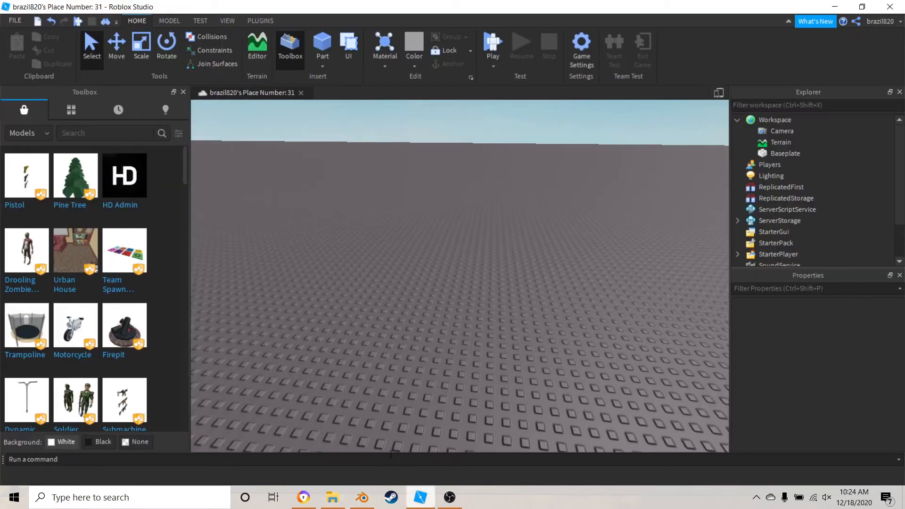
{"action": "mouse_move", "coordinate": [381, 215]}
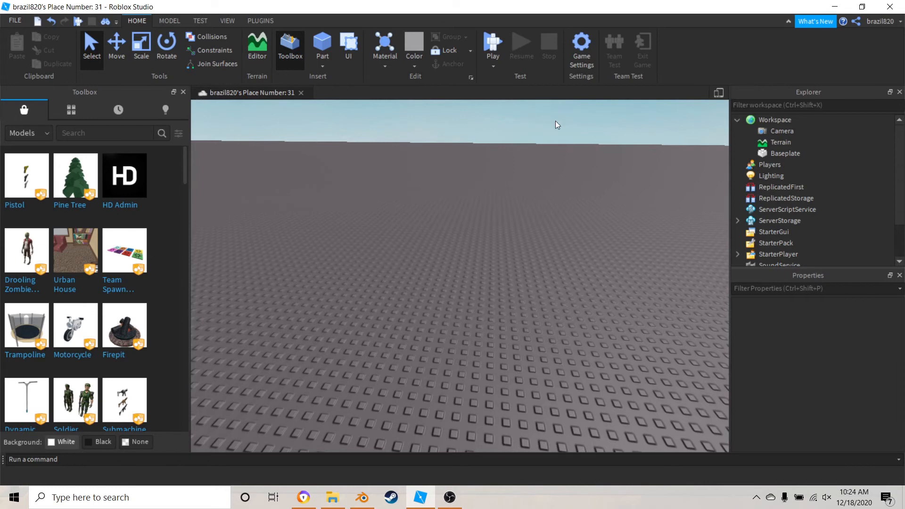
{"action": "mouse_move", "coordinate": [406, 193]}
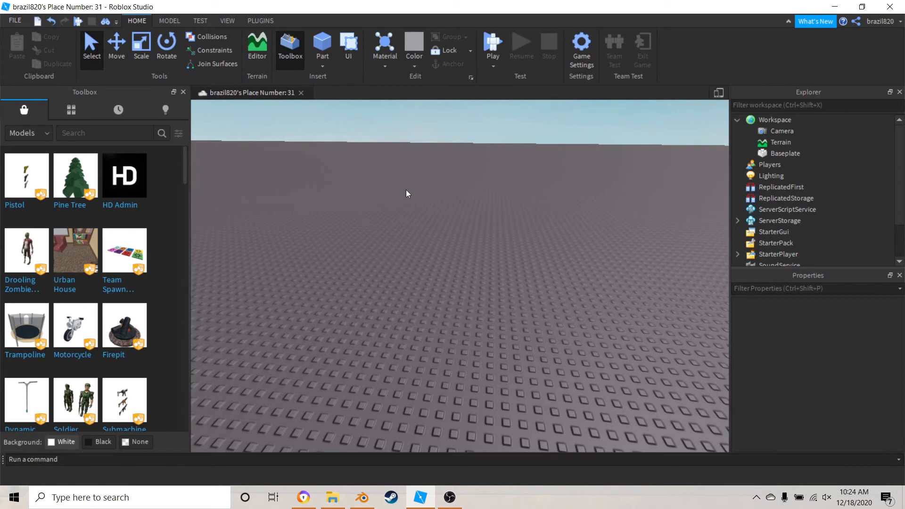
{"action": "mouse_move", "coordinate": [352, 200]}
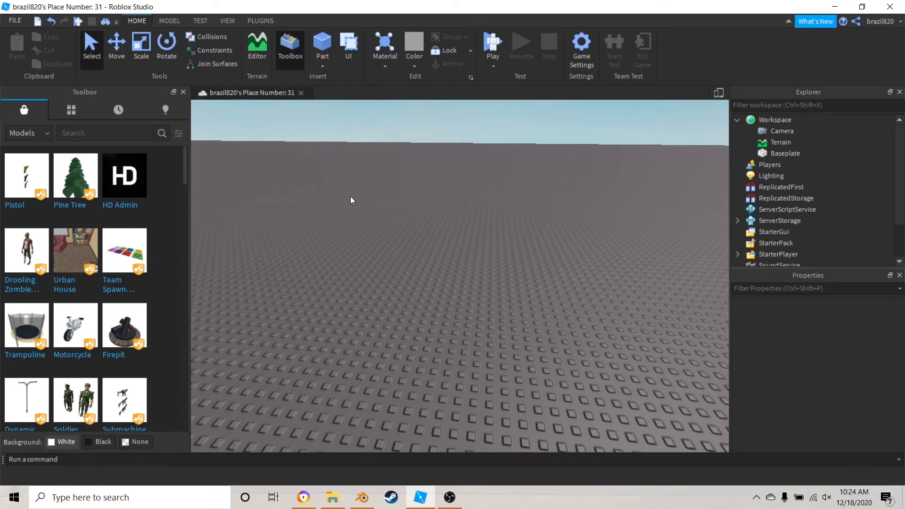
{"action": "mouse_move", "coordinate": [736, 239]}
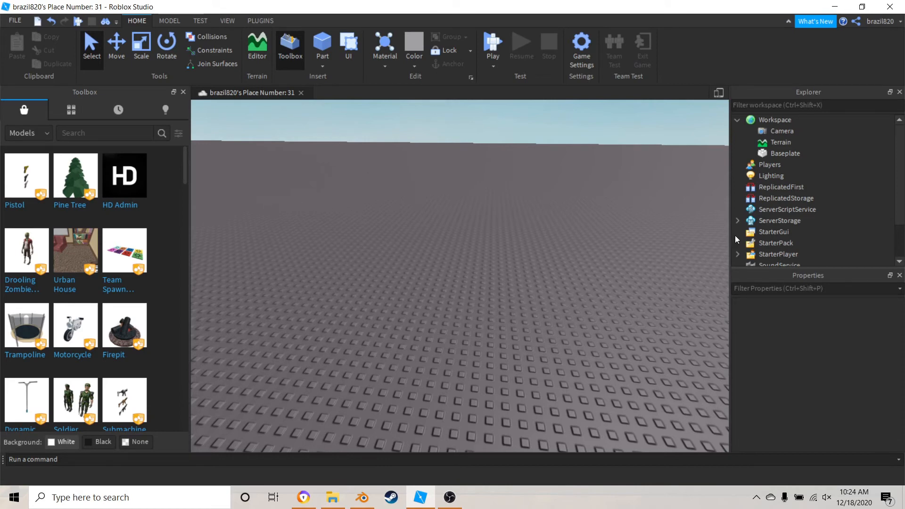
{"action": "mouse_move", "coordinate": [452, 252]}
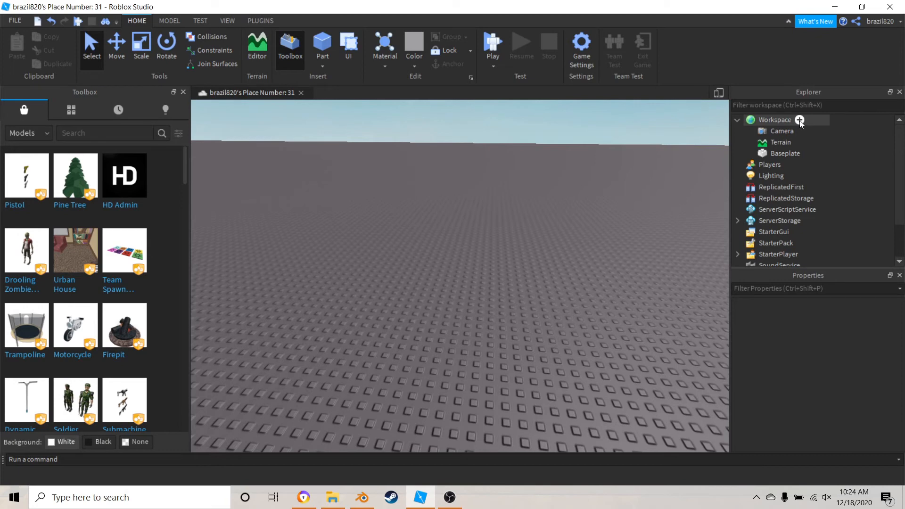
{"action": "mouse_move", "coordinate": [767, 221]}
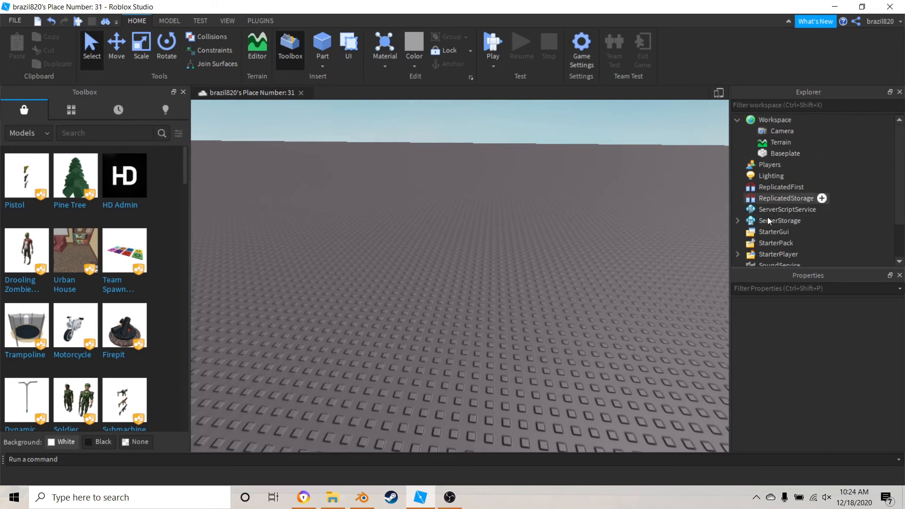
{"action": "mouse_move", "coordinate": [790, 115]}
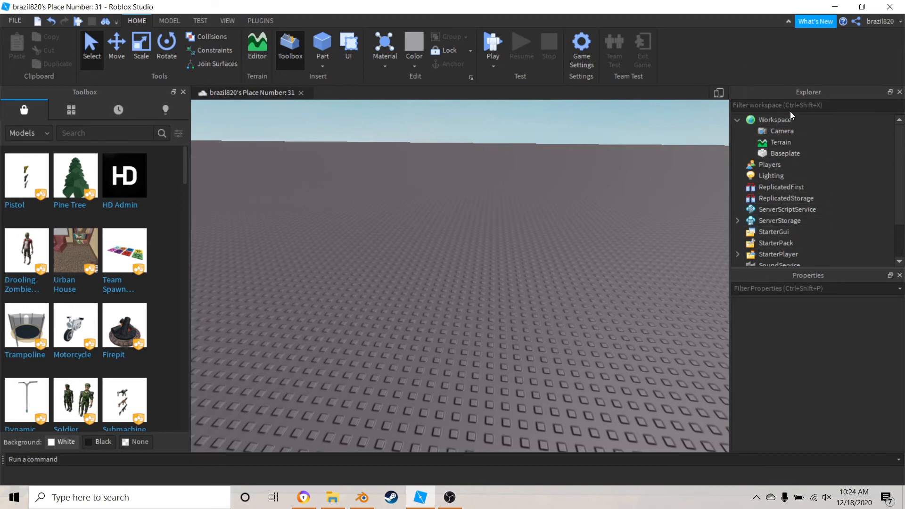
Add a MeshPart under Workspace by searching 'mesh' in the Explorer insert list
{"action": "left_click", "coordinate": [801, 119]}
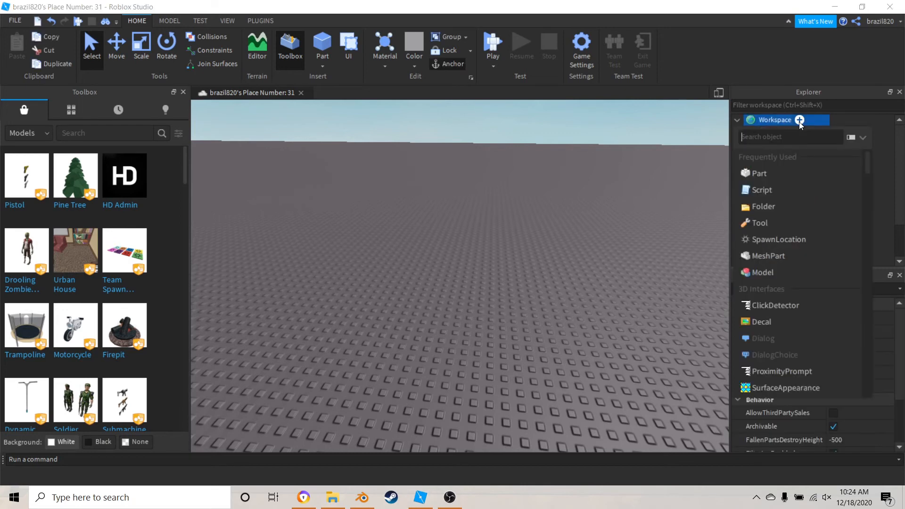
{"action": "type", "text": "mesh"}
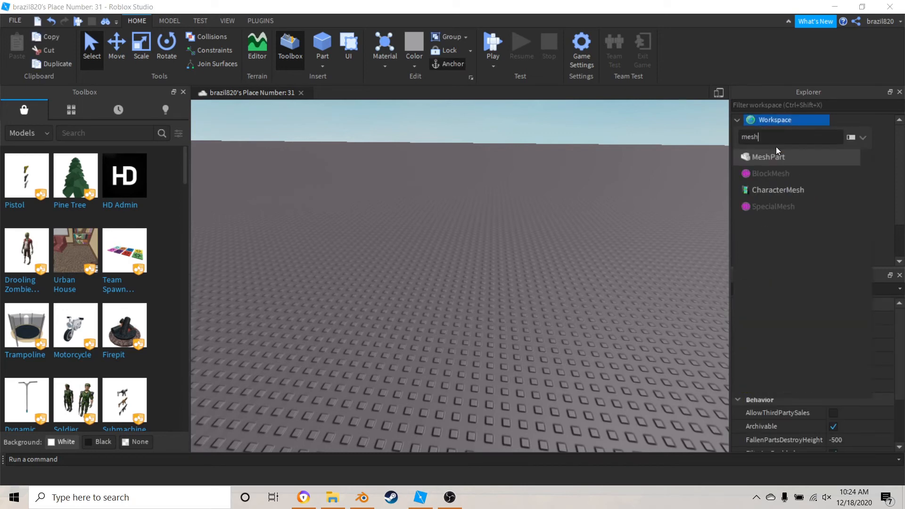
{"action": "left_click", "coordinate": [769, 156]}
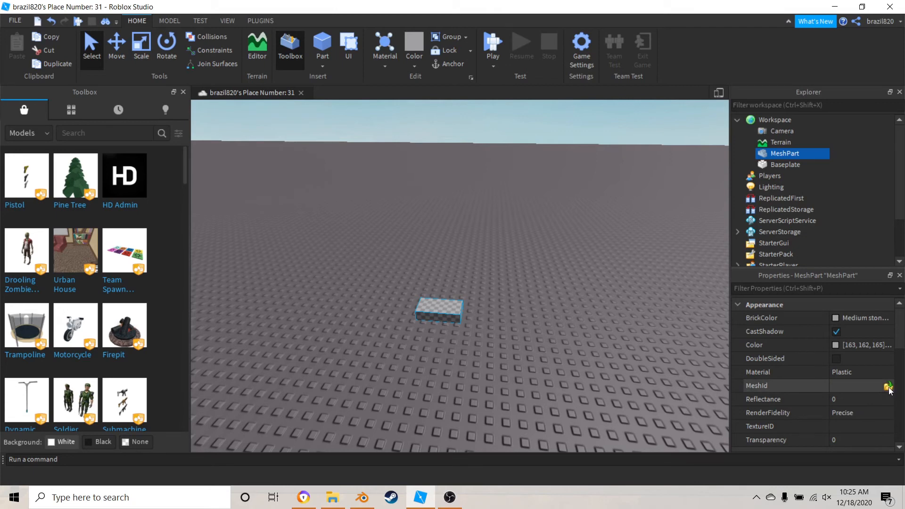
Load the SimpleHeadphones file from Downloads as the MeshPart's MeshId
{"action": "left_click", "coordinate": [887, 386]}
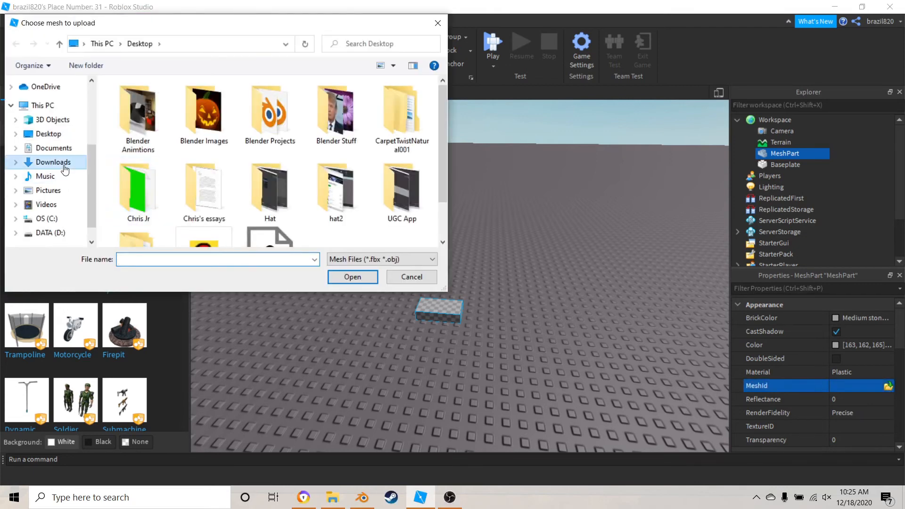
{"action": "left_click", "coordinate": [54, 162]}
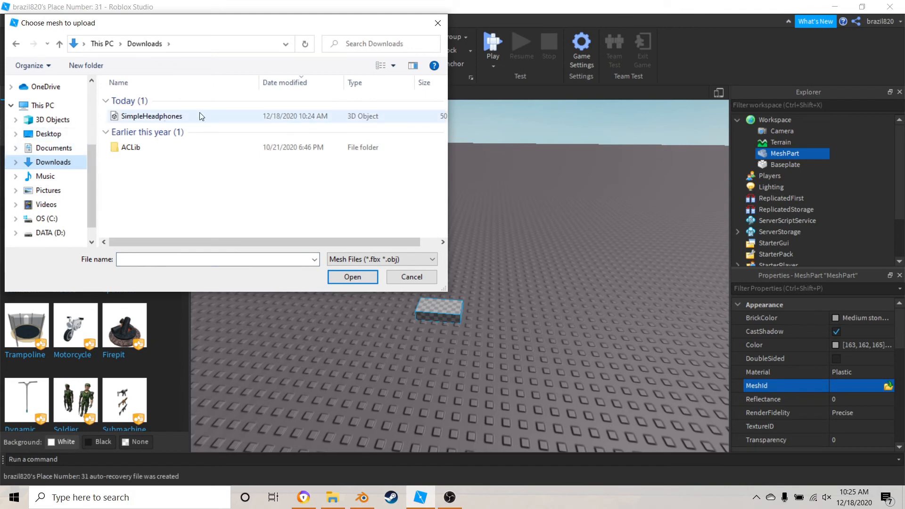
{"action": "left_click", "coordinate": [152, 116]}
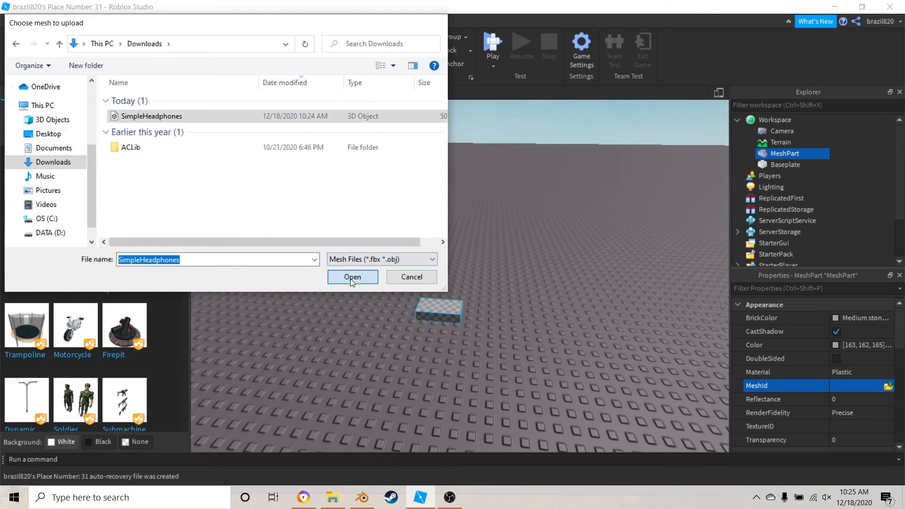
{"action": "left_click", "coordinate": [352, 277]}
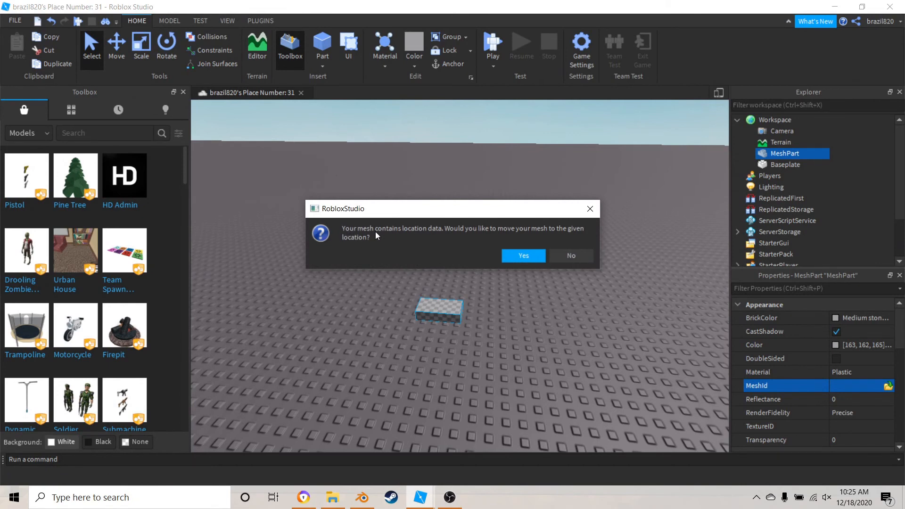
{"action": "mouse_move", "coordinate": [440, 237]}
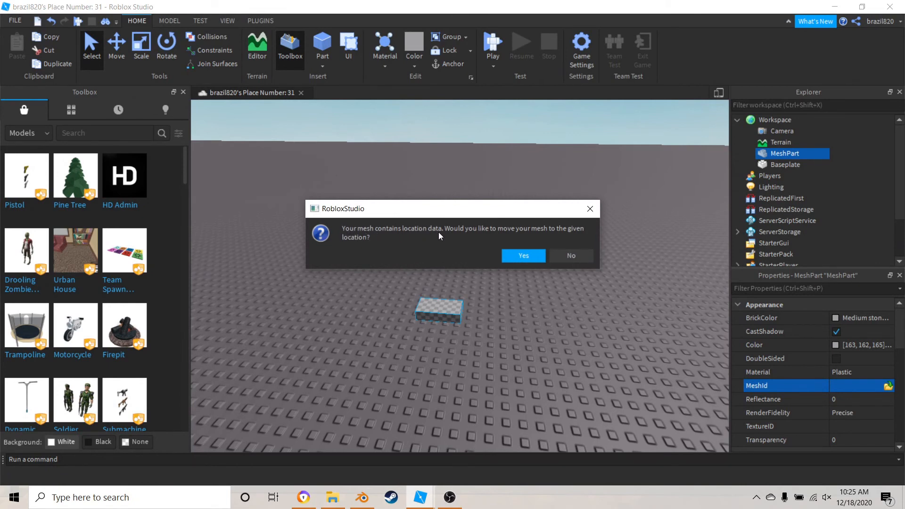
{"action": "mouse_move", "coordinate": [473, 231]}
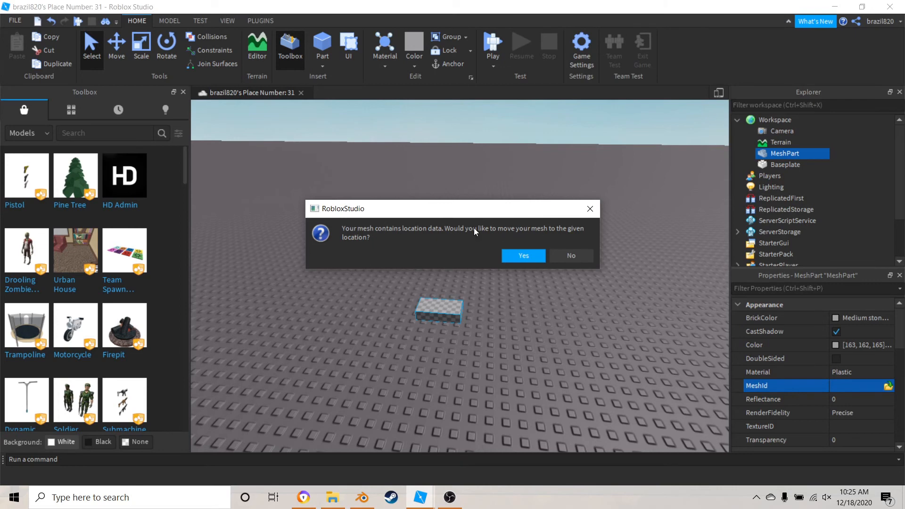
{"action": "mouse_move", "coordinate": [375, 502]}
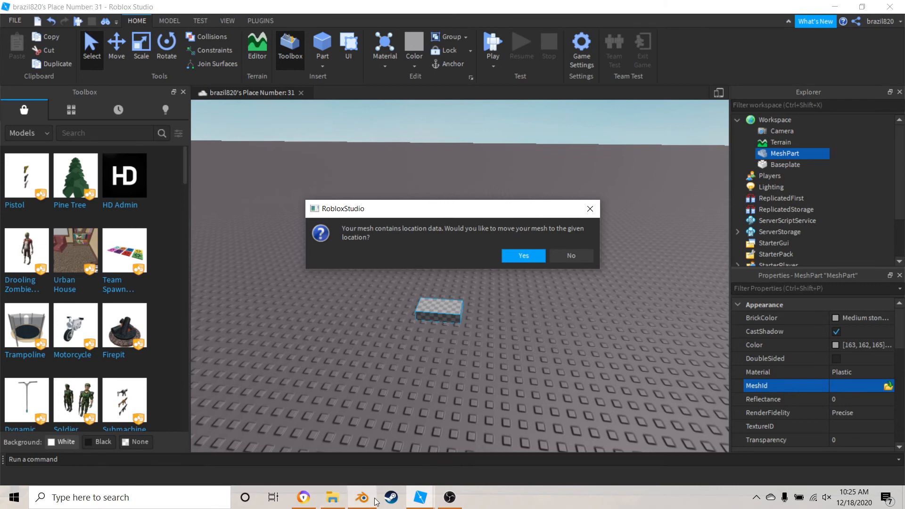
Switch between Blender and Roblox Studio while the mesh upload finishes
{"action": "left_click", "coordinate": [361, 496]}
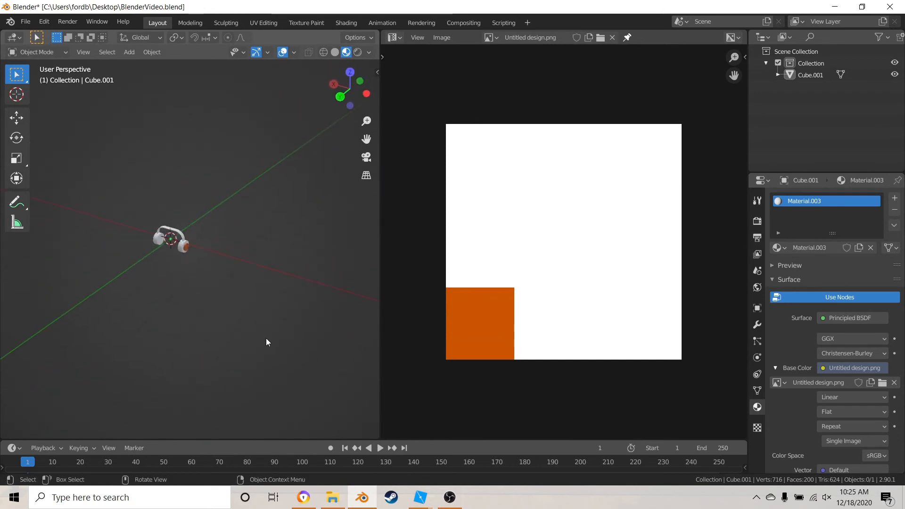
{"action": "mouse_move", "coordinate": [419, 497]}
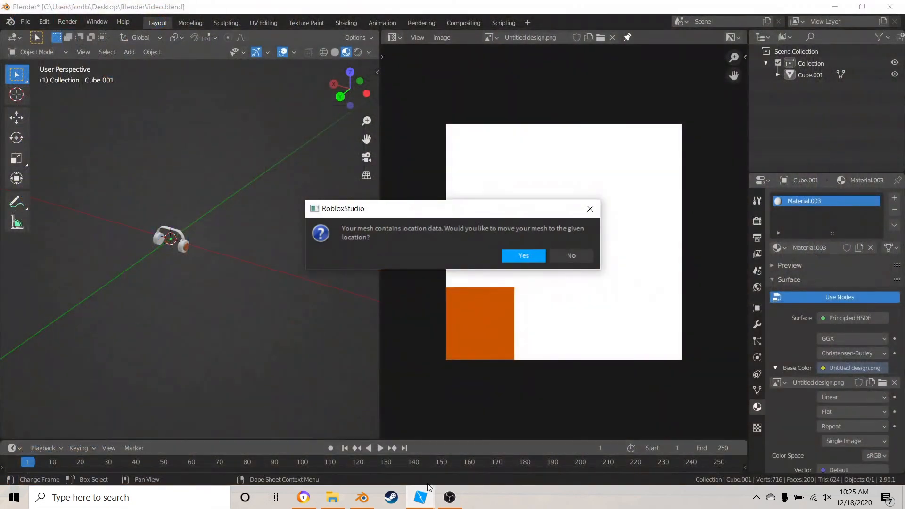
{"action": "left_click", "coordinate": [419, 496]}
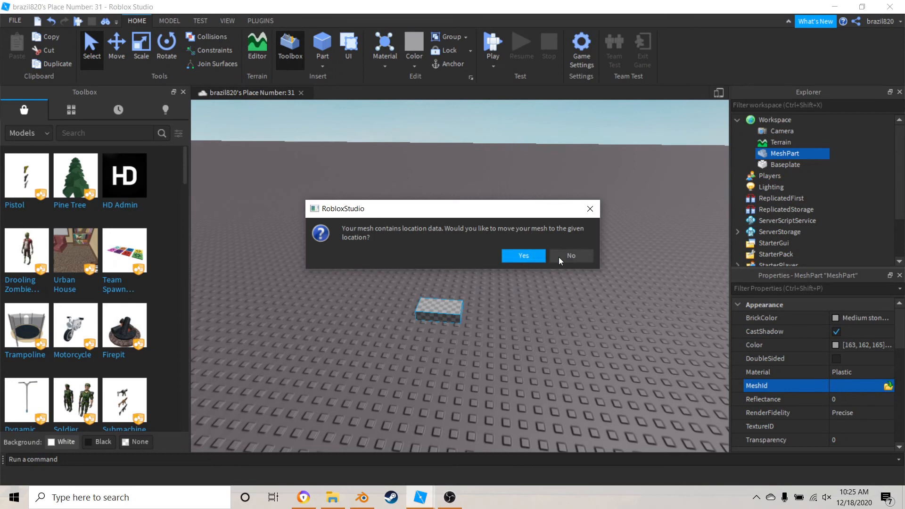
{"action": "mouse_move", "coordinate": [252, 112]}
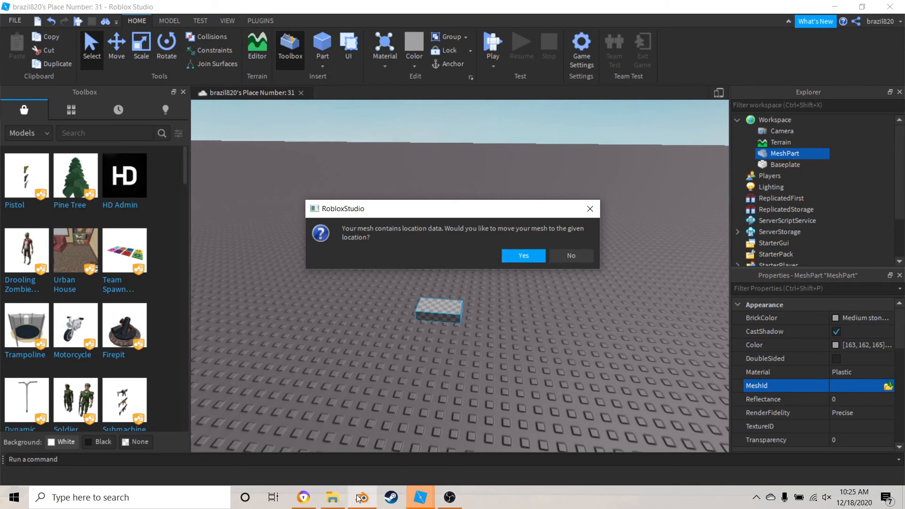
{"action": "left_click", "coordinate": [420, 497]}
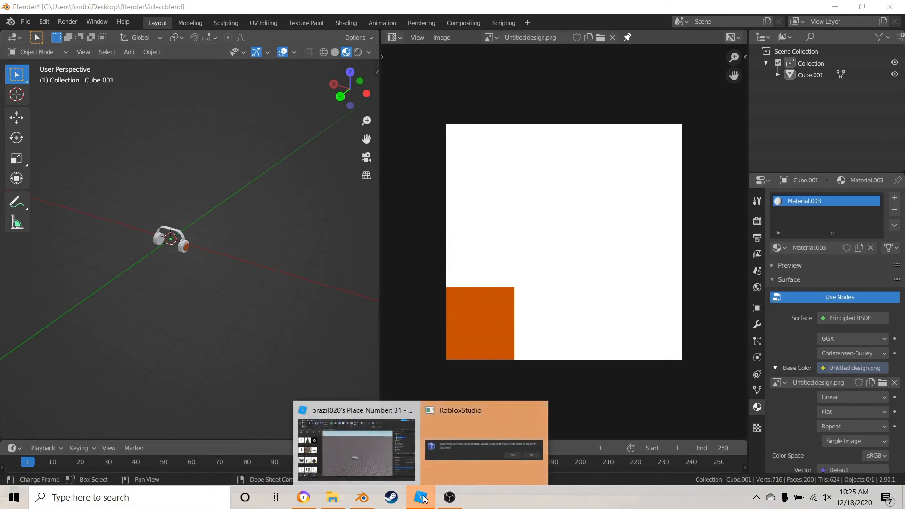
{"action": "left_click", "coordinate": [483, 442]}
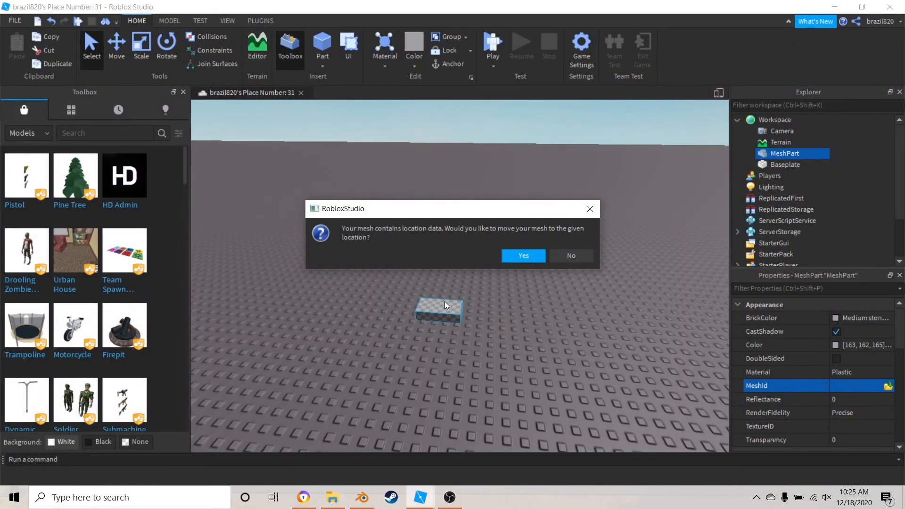
{"action": "left_click", "coordinate": [522, 256]}
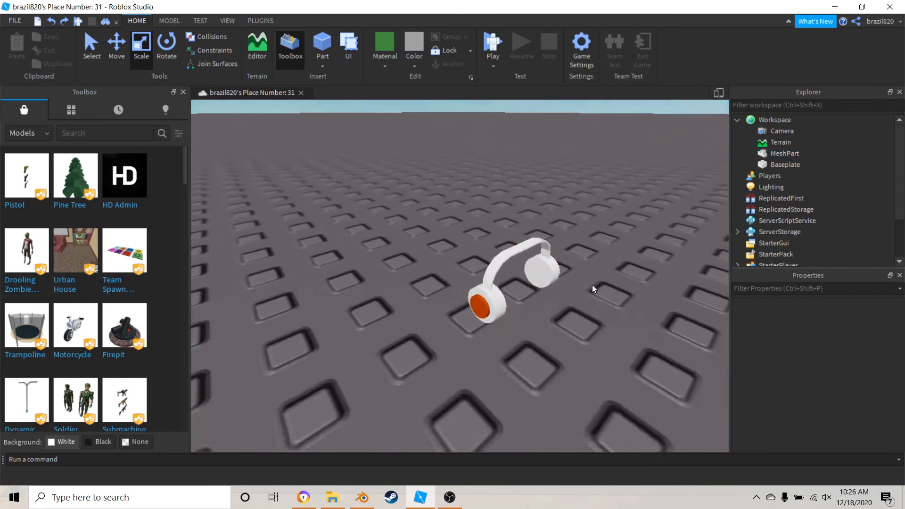
Dismiss the location prompt, then select the headphones and drag them onto the baseplate
{"action": "left_click", "coordinate": [508, 288]}
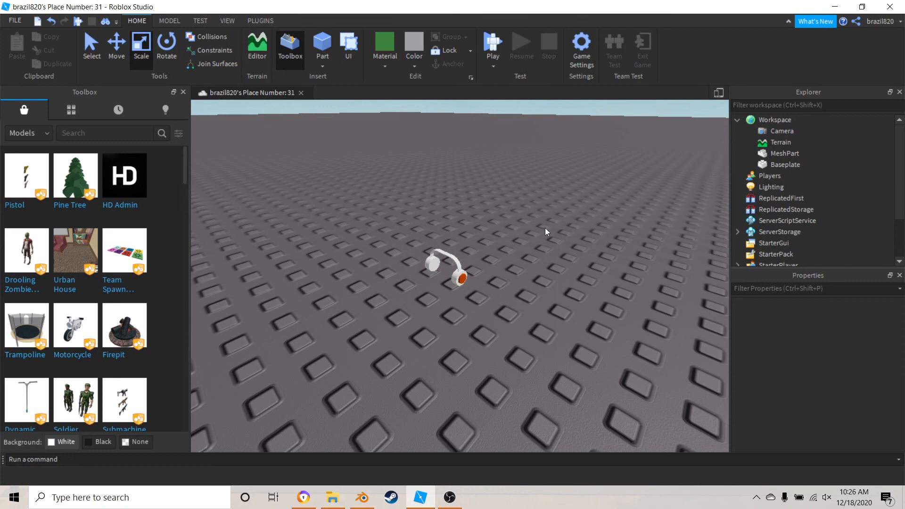
{"action": "mouse_move", "coordinate": [396, 317]}
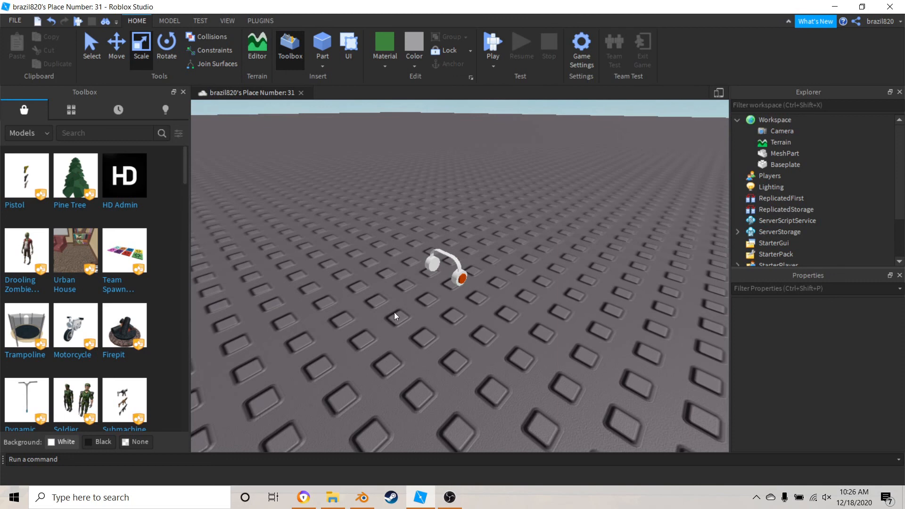
{"action": "mouse_move", "coordinate": [262, 283]}
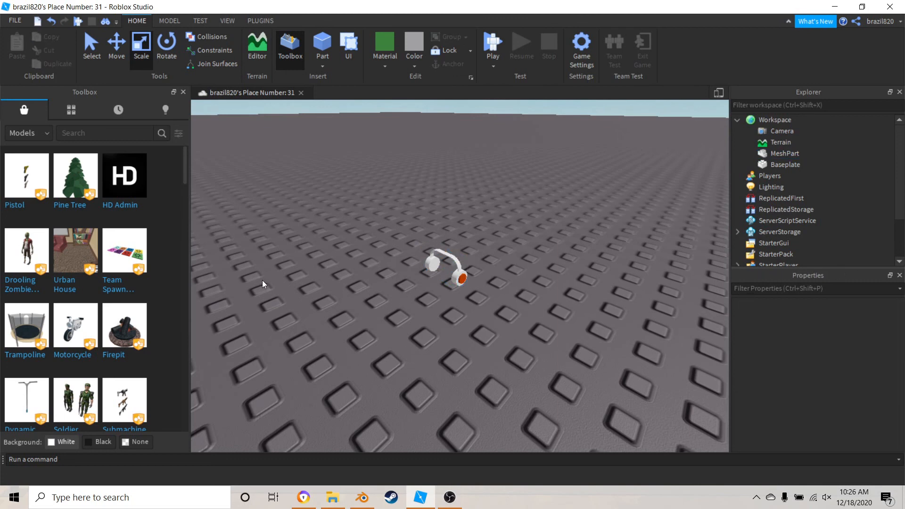
{"action": "mouse_move", "coordinate": [446, 344]}
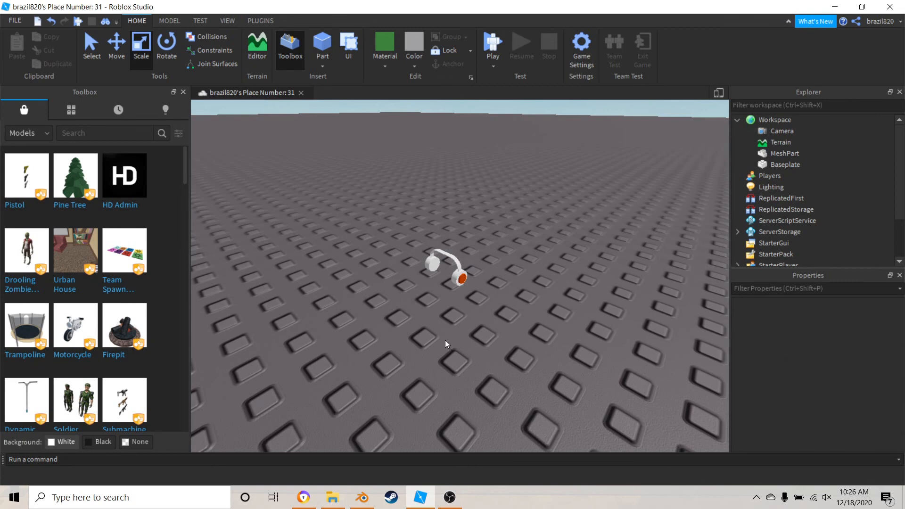
{"action": "left_click", "coordinate": [447, 271]}
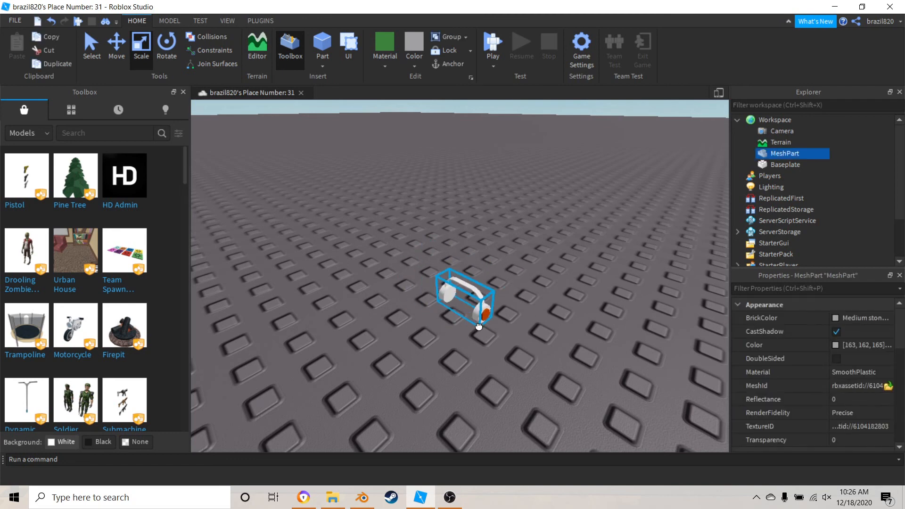
{"action": "left_click_drag", "start_coordinate": [466, 298], "coordinate": [455, 278]}
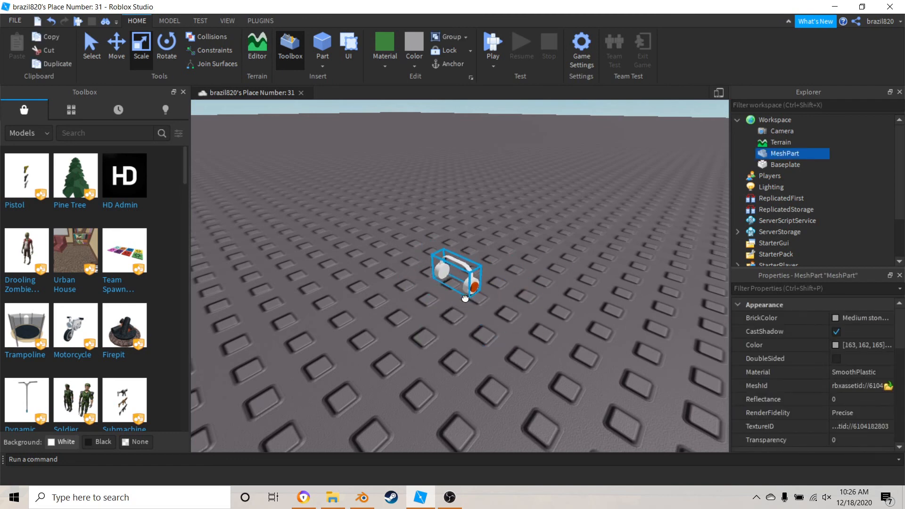